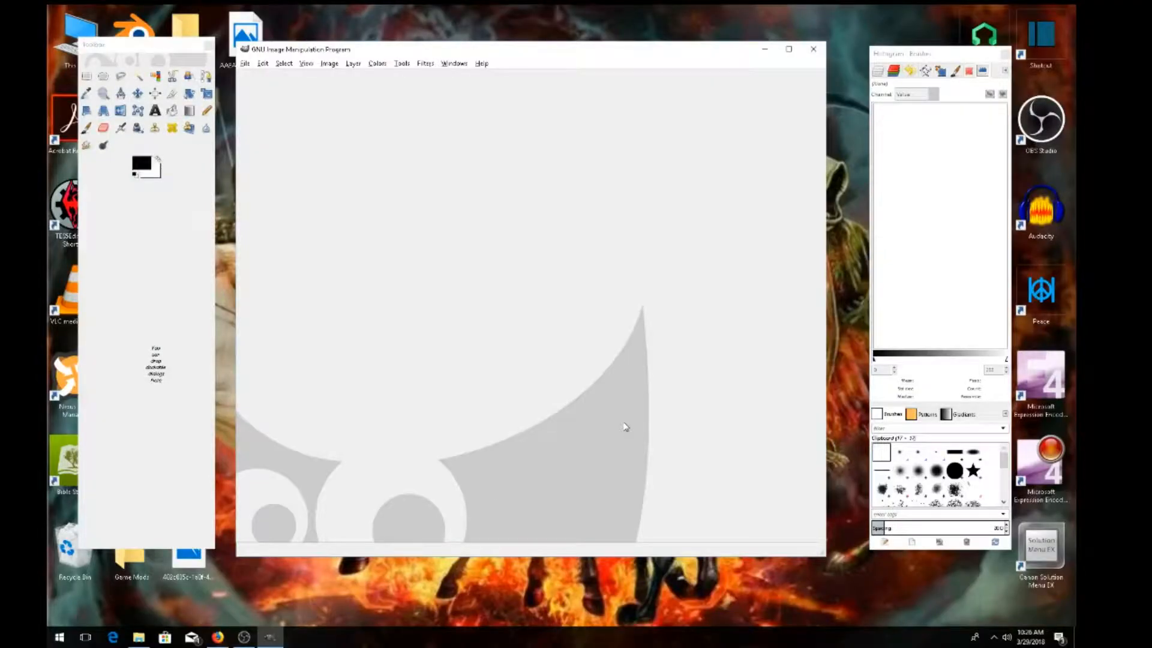
mouse_move(625, 427)
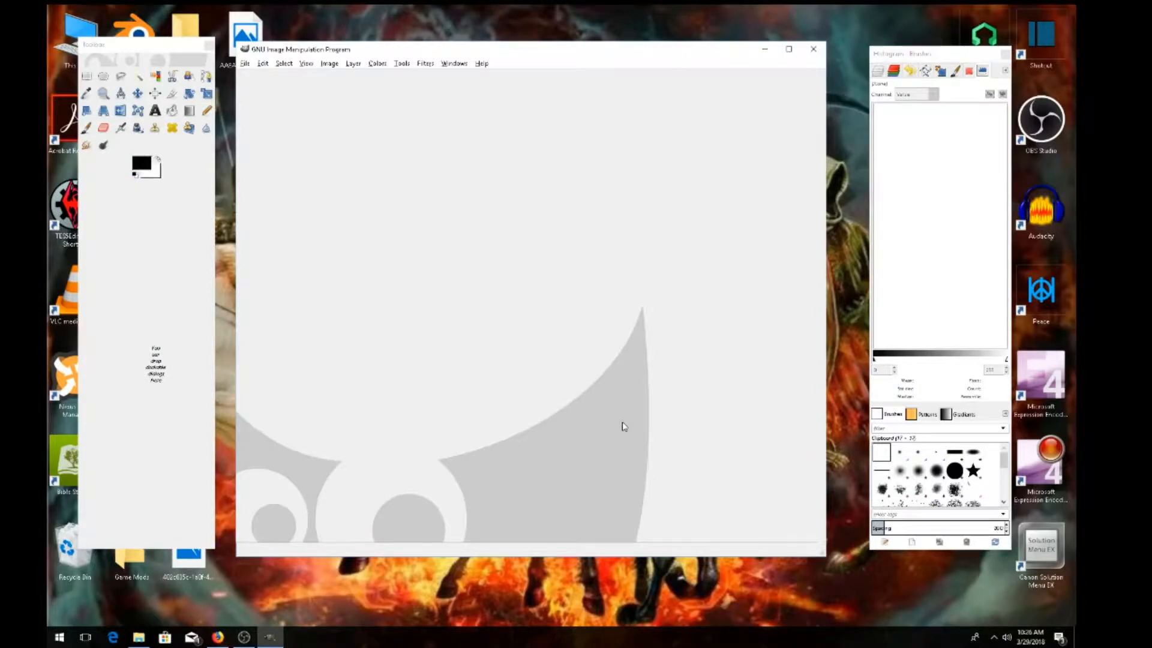
mouse_move(249, 212)
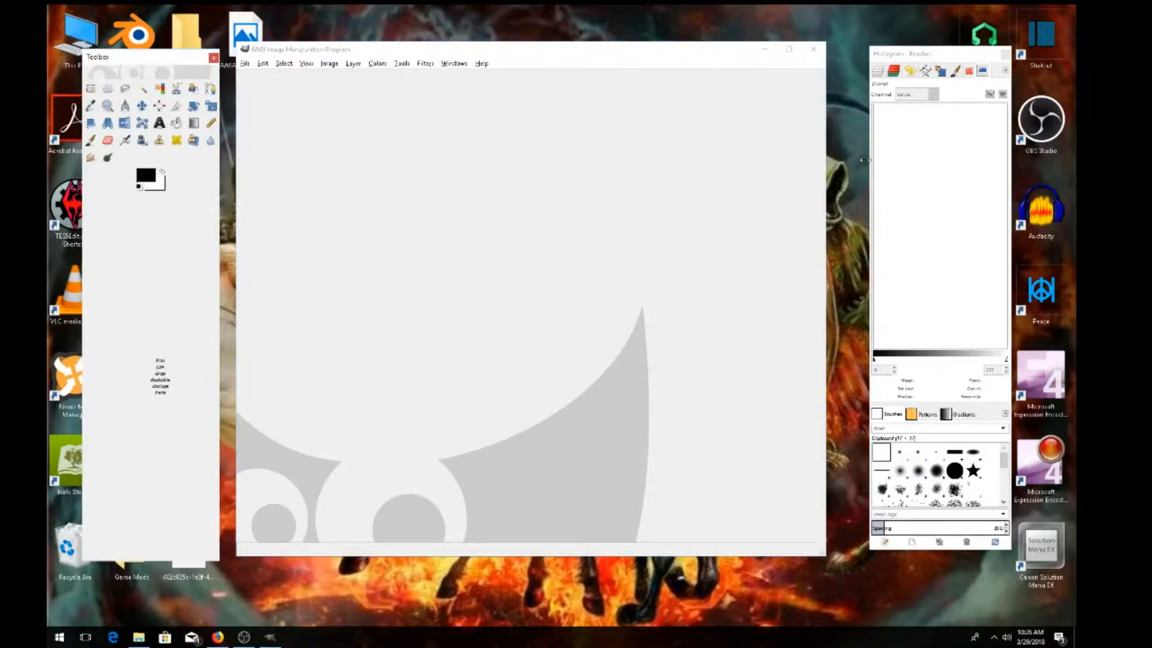
mouse_move(270, 88)
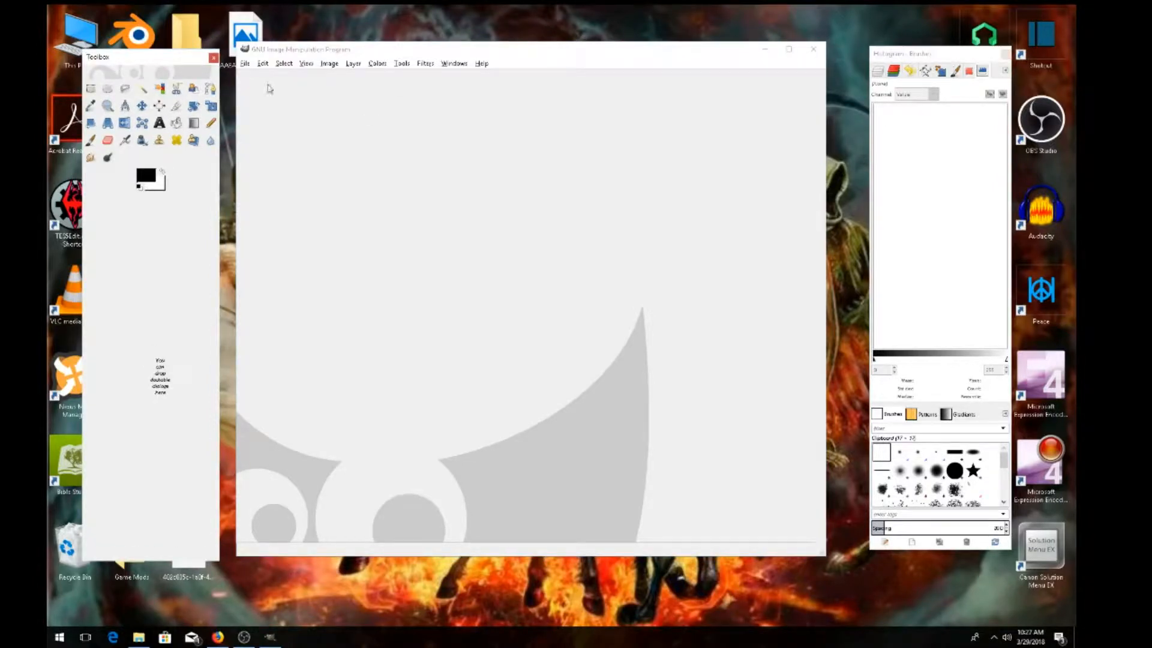
mouse_move(535, 98)
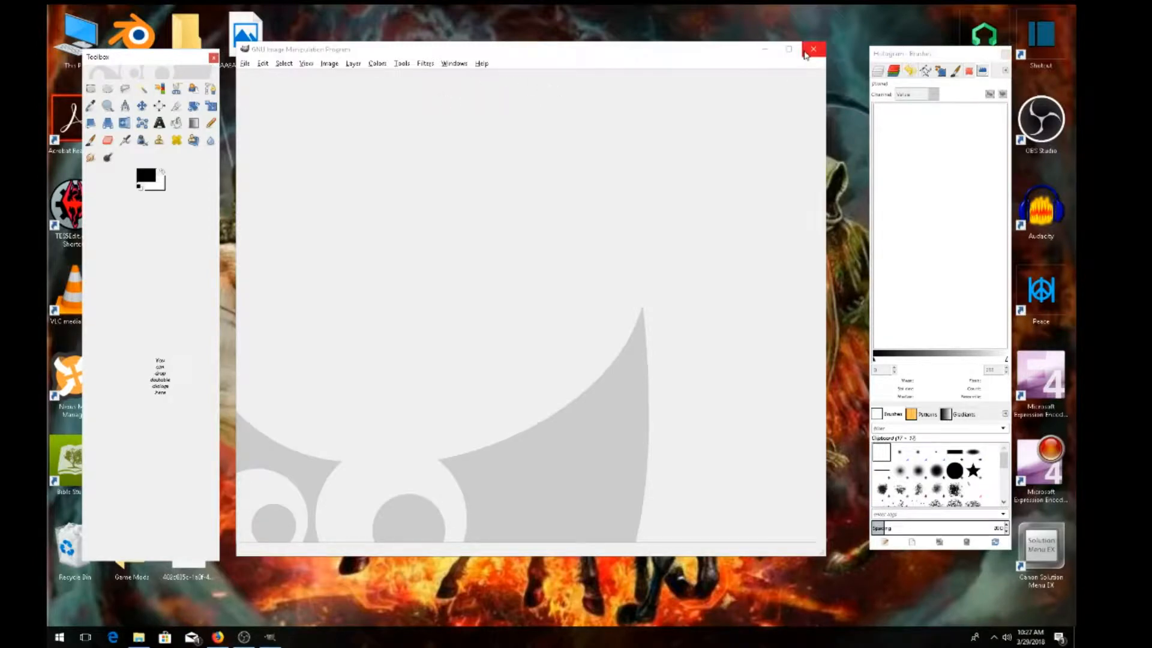
mouse_move(814, 49)
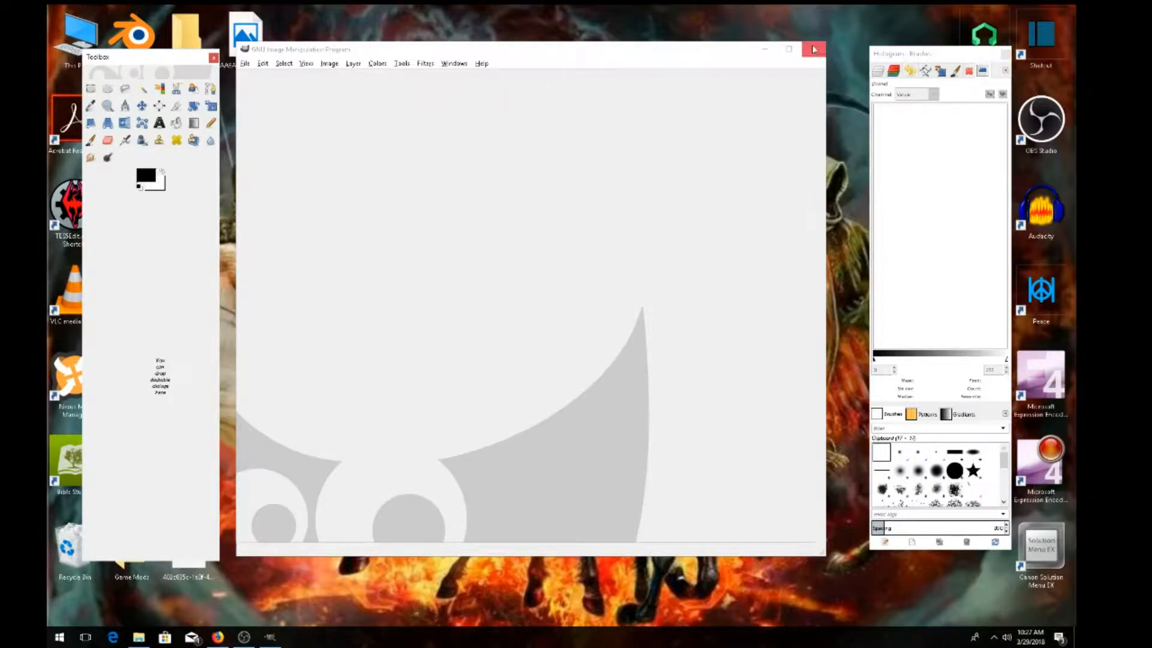
mouse_move(786, 80)
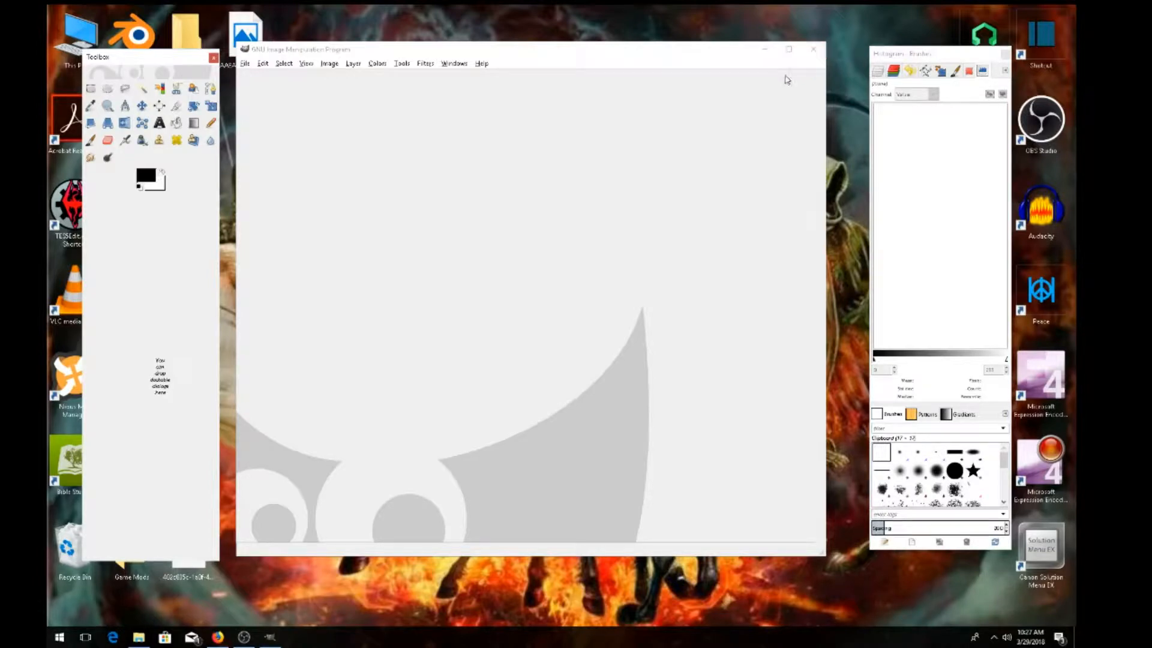
mouse_move(755, 110)
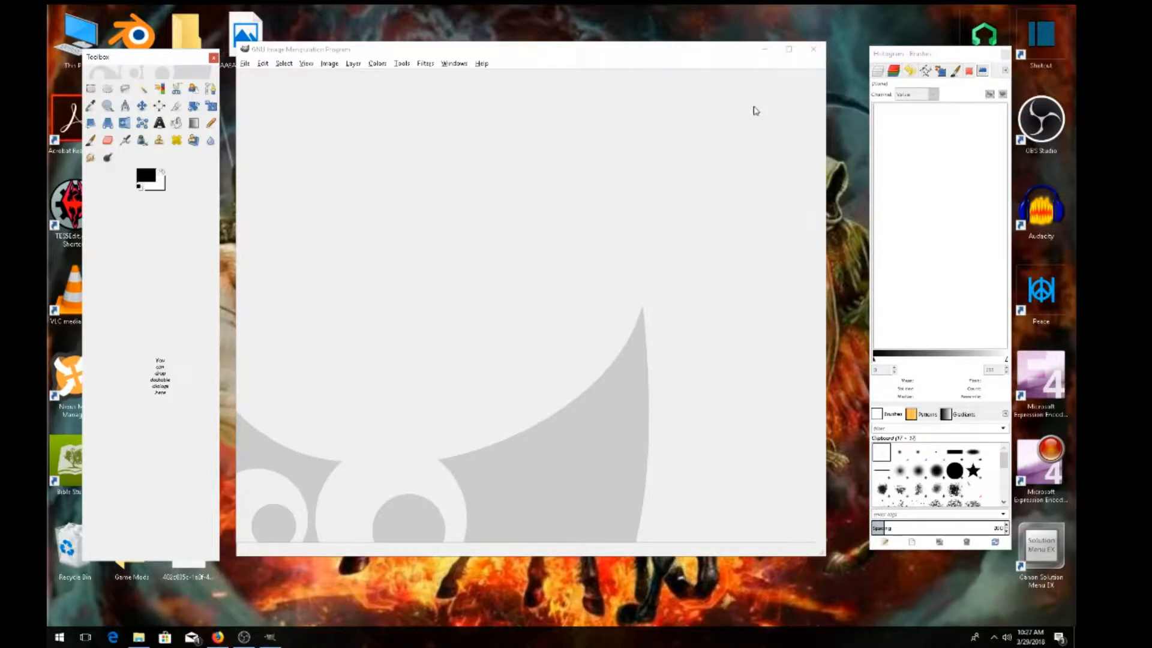
mouse_move(1064, 46)
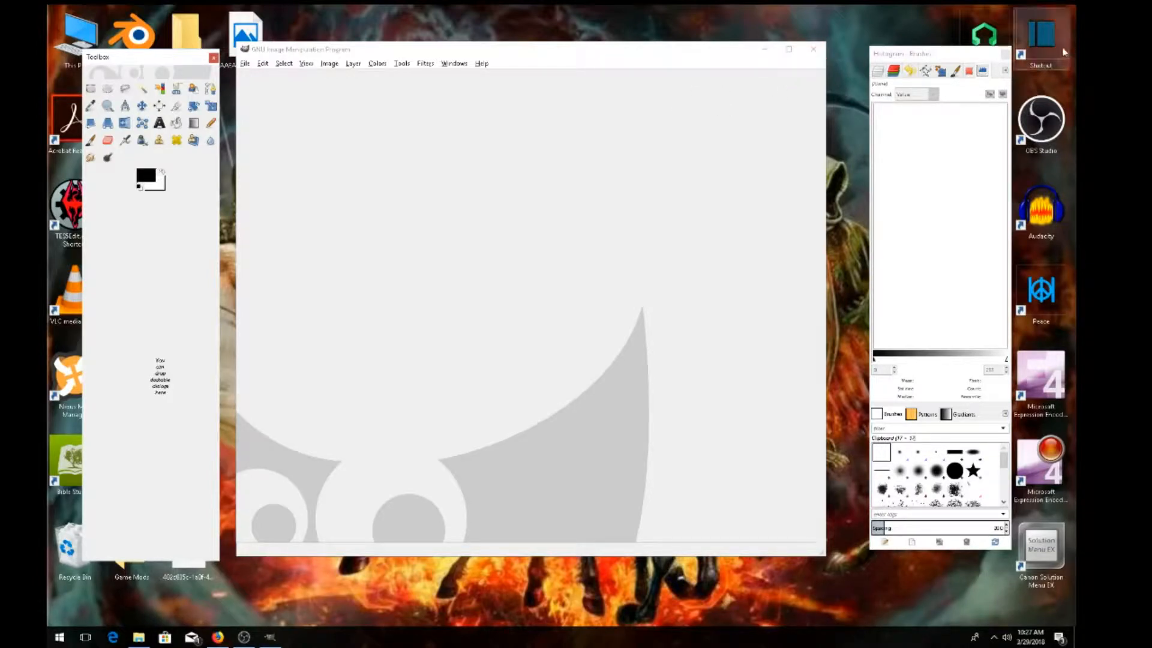
Close the Histogram - Brushes dock and the Toolbox window.
click(1004, 69)
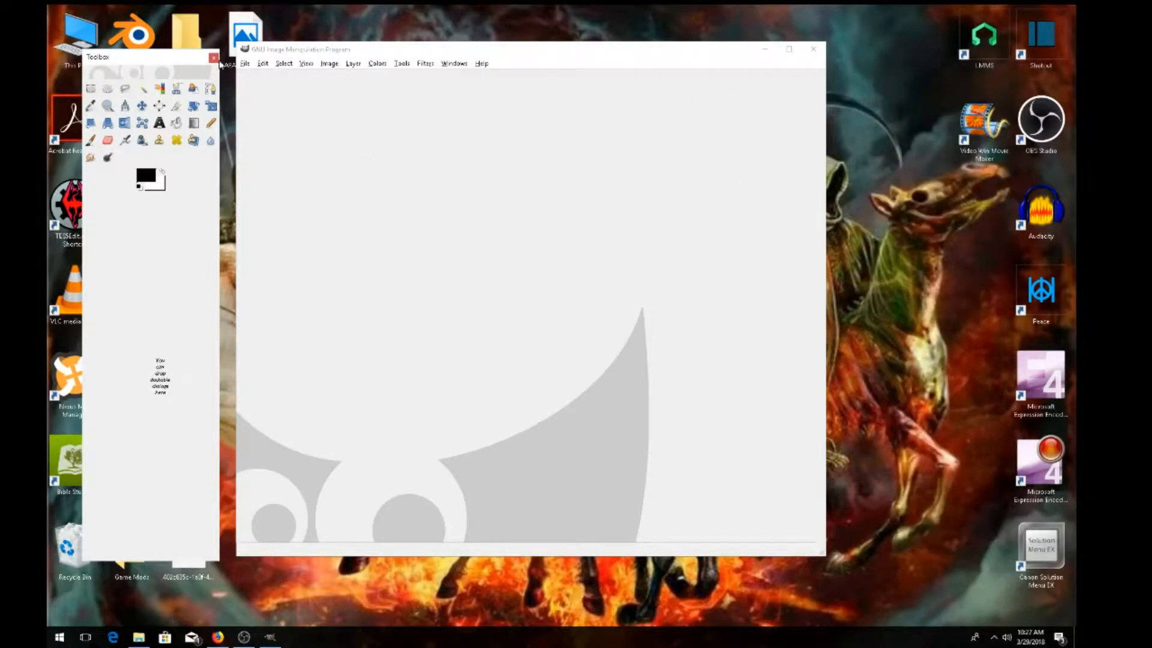
click(214, 56)
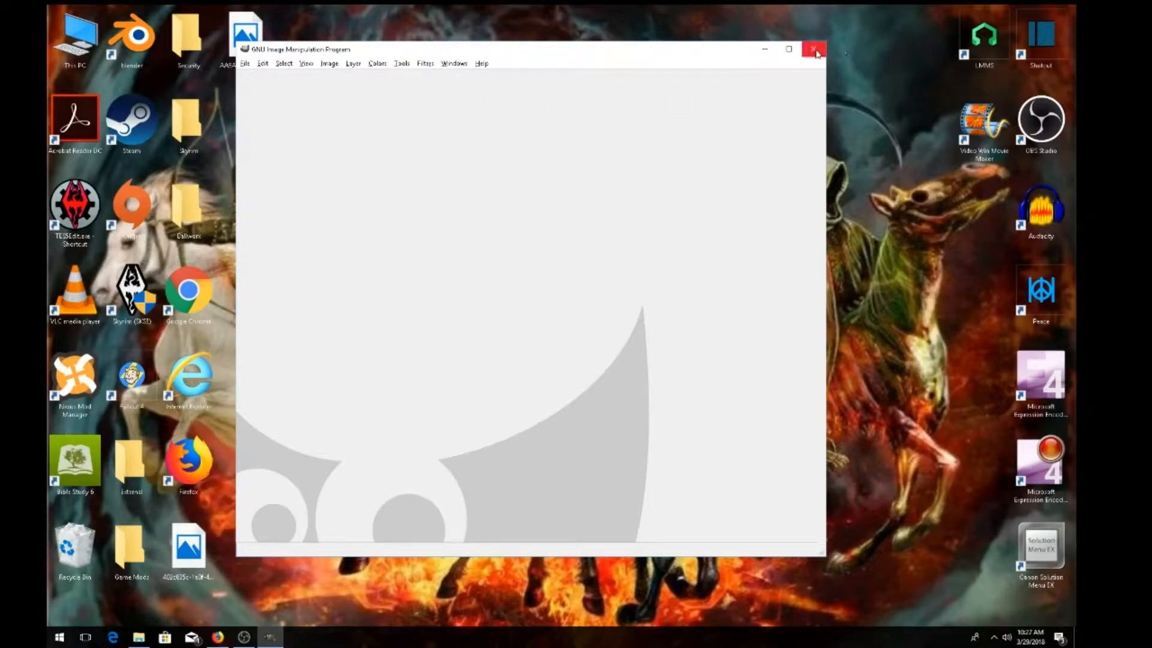
mouse_move(829, 65)
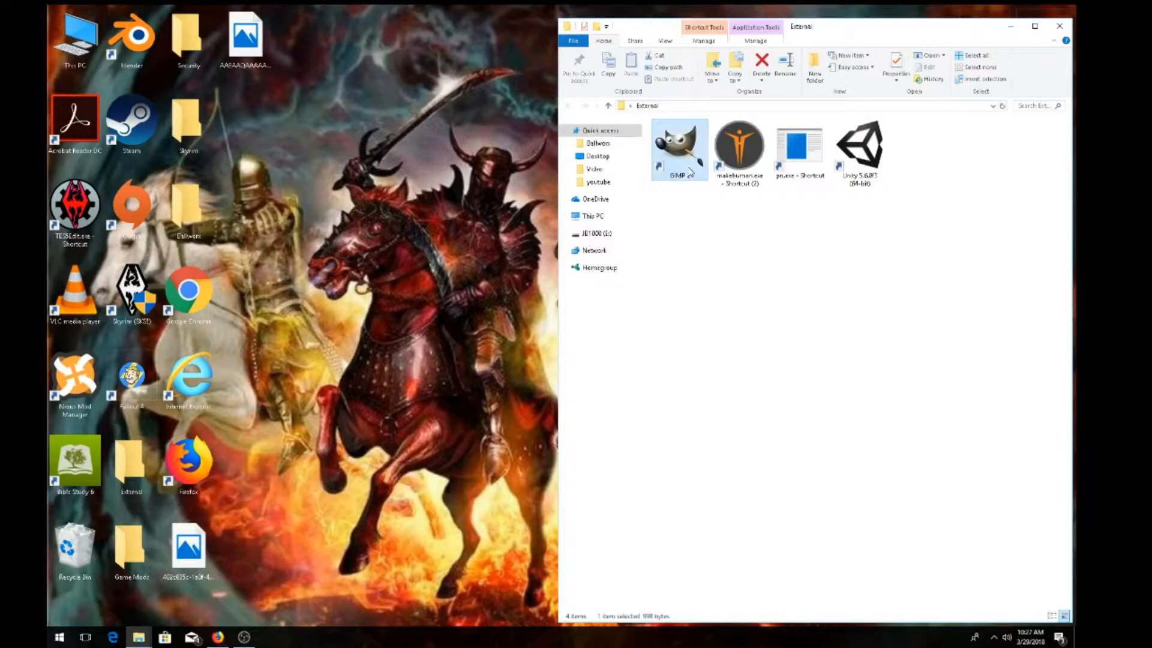
Relaunch GIMP from its shortcut in the External folder.
double_click(679, 147)
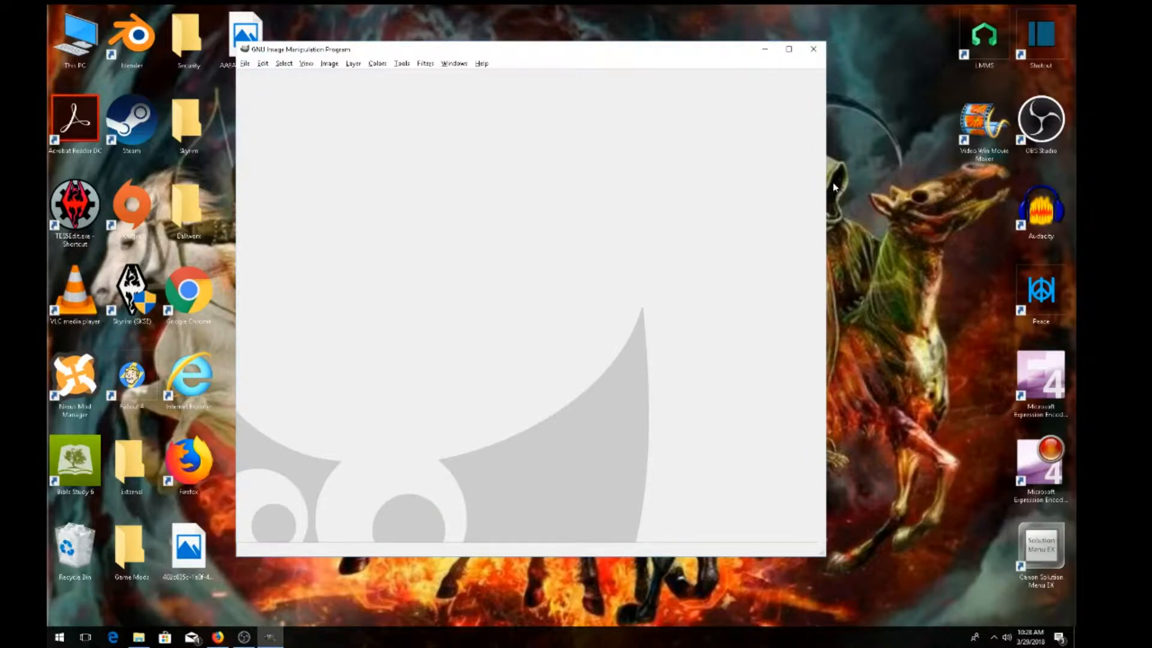
mouse_move(686, 92)
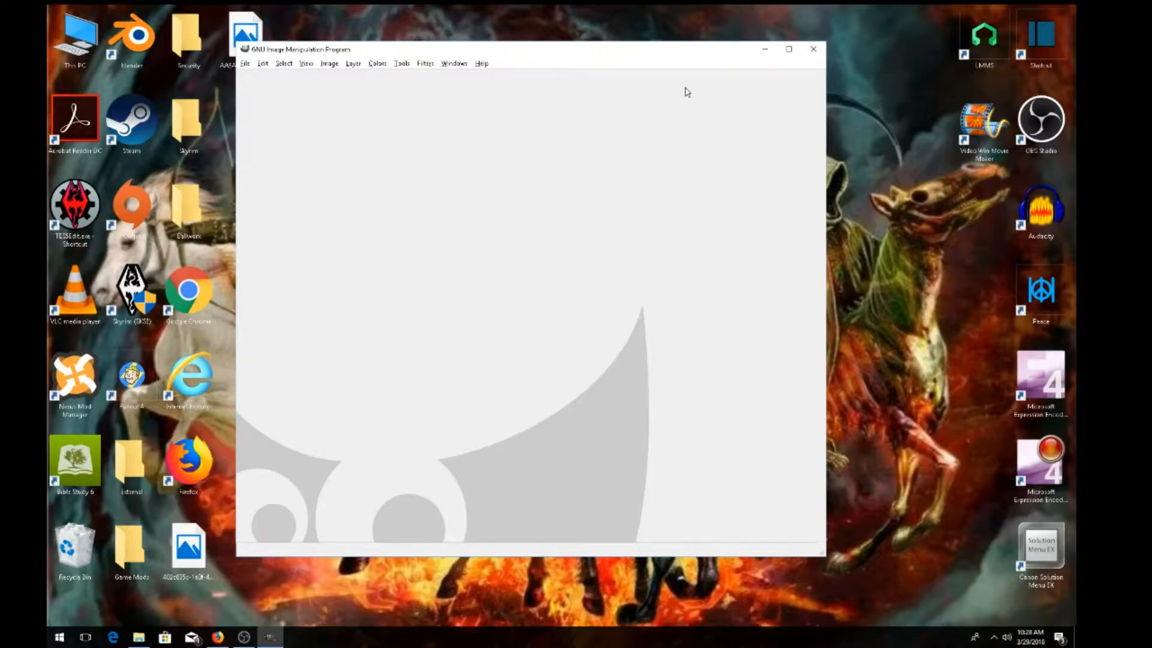
mouse_move(456, 67)
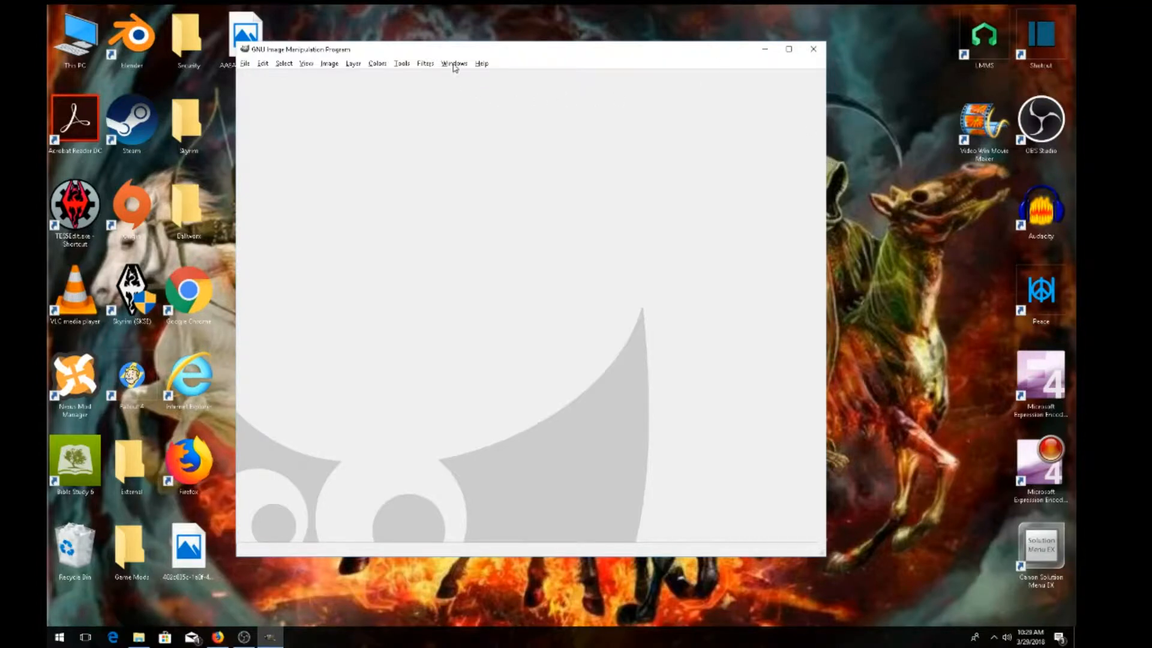
mouse_move(459, 65)
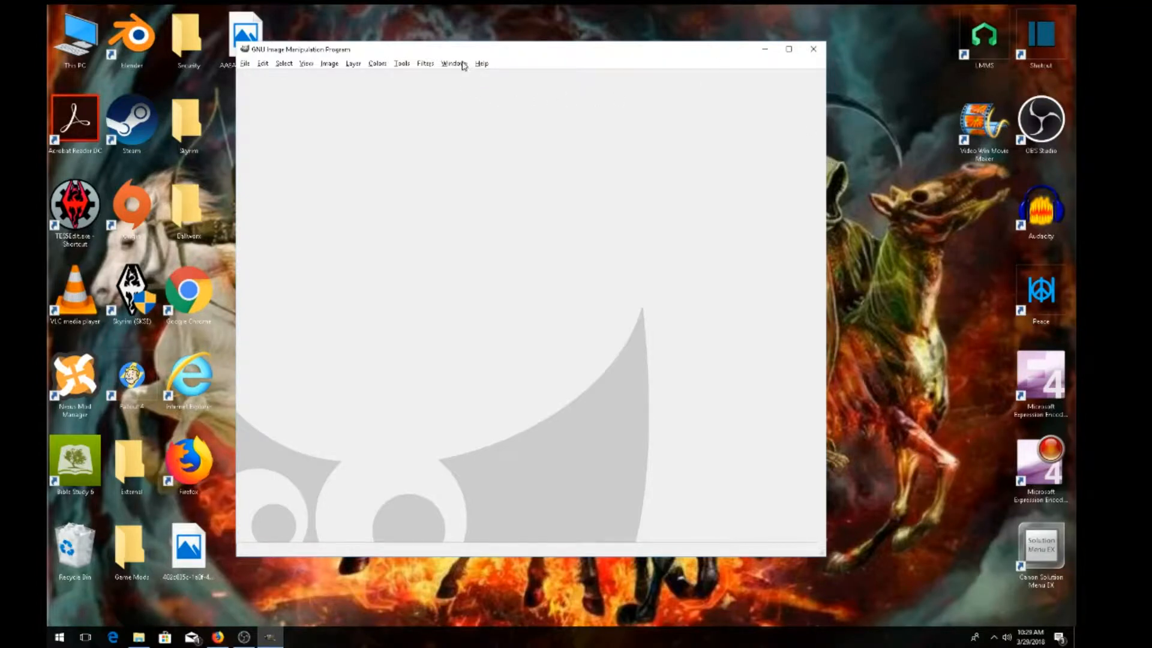
Reopen the Histogram - Brushes dock from Recently Closed Docks and create a new toolbox.
click(455, 63)
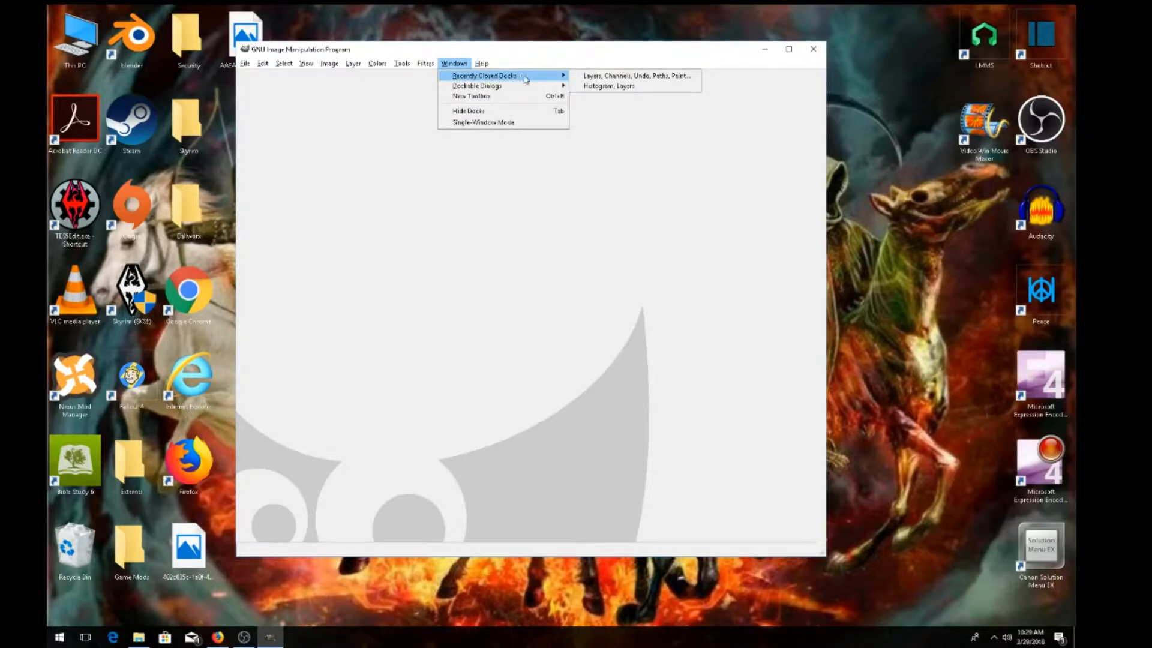
click(619, 86)
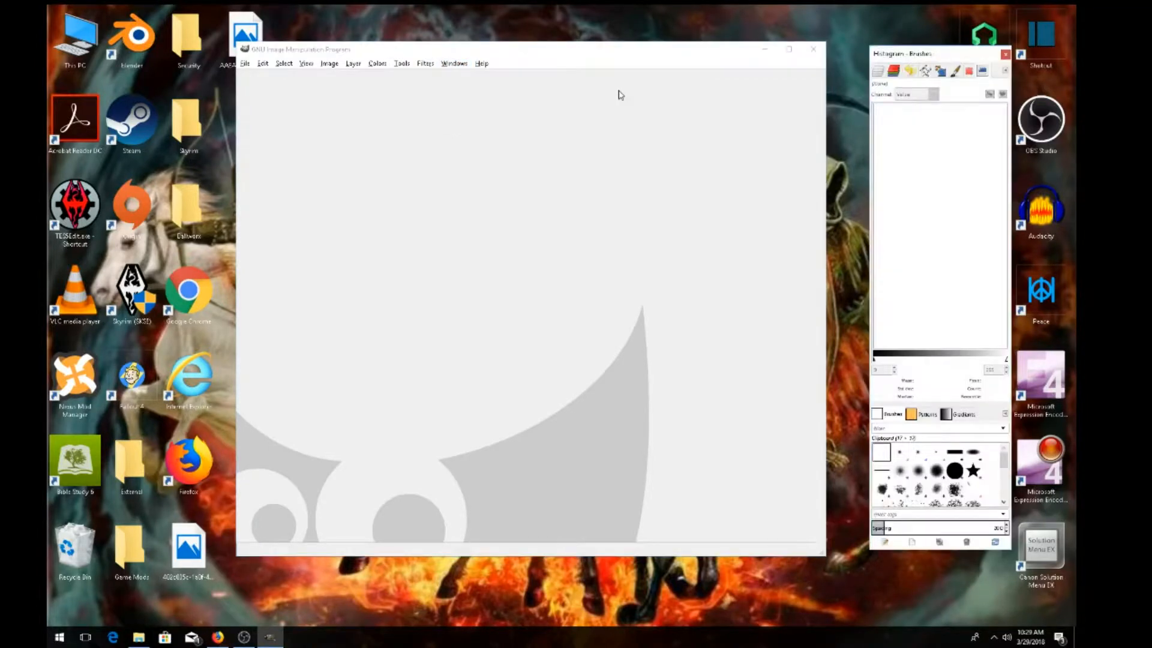
click(454, 63)
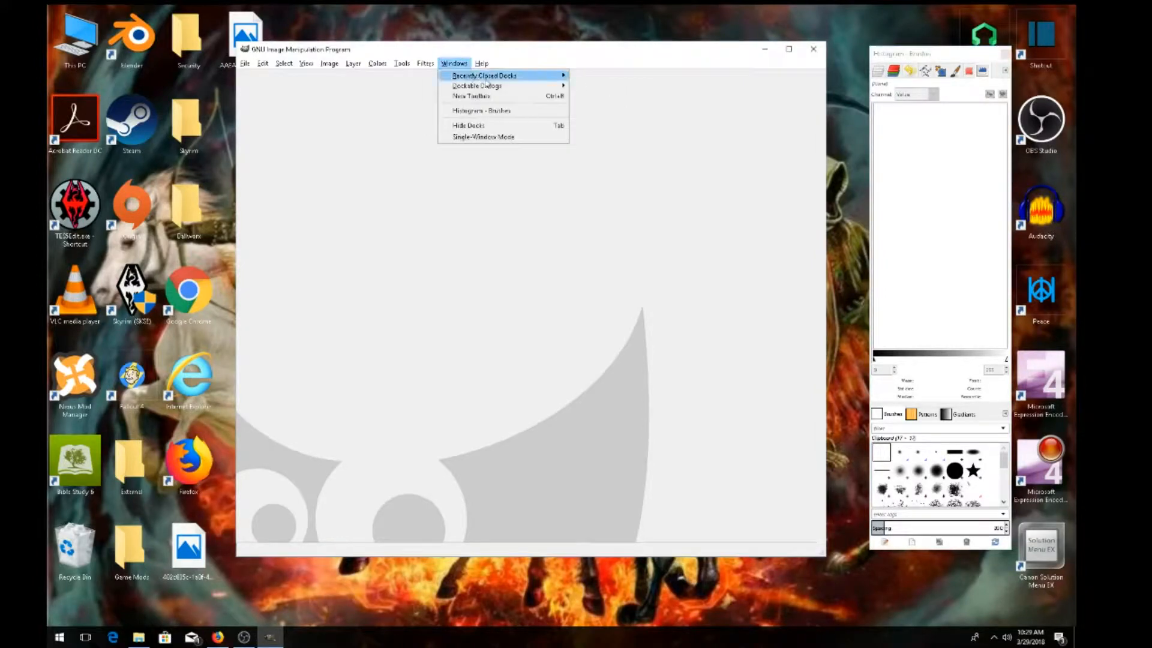
mouse_move(477, 86)
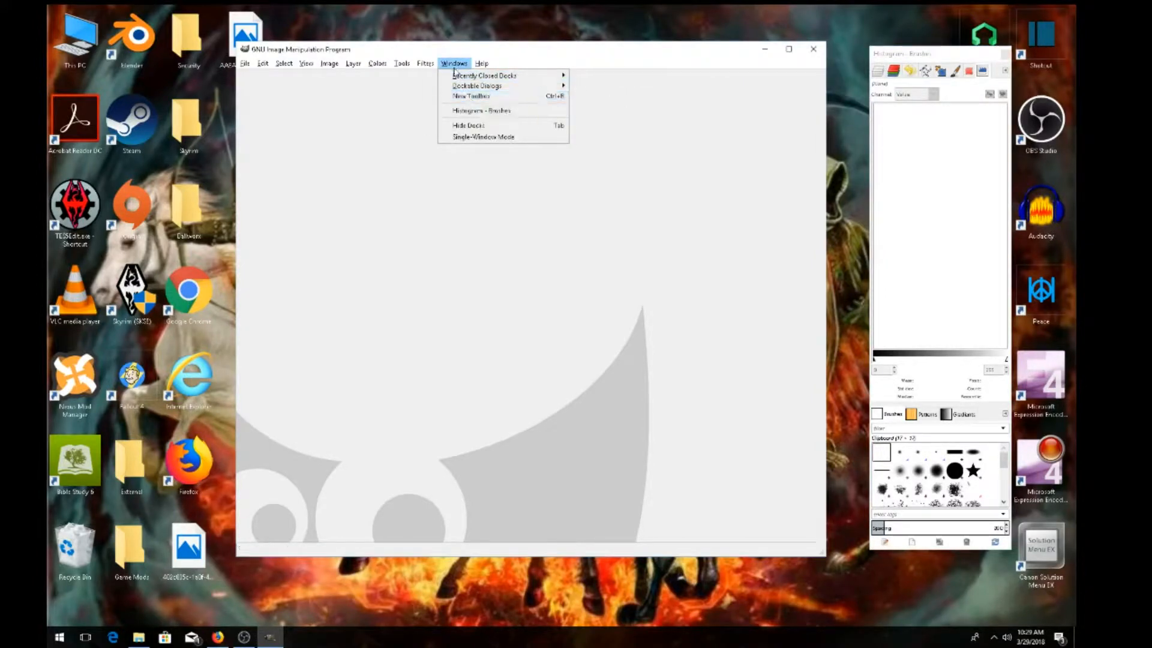
mouse_move(471, 96)
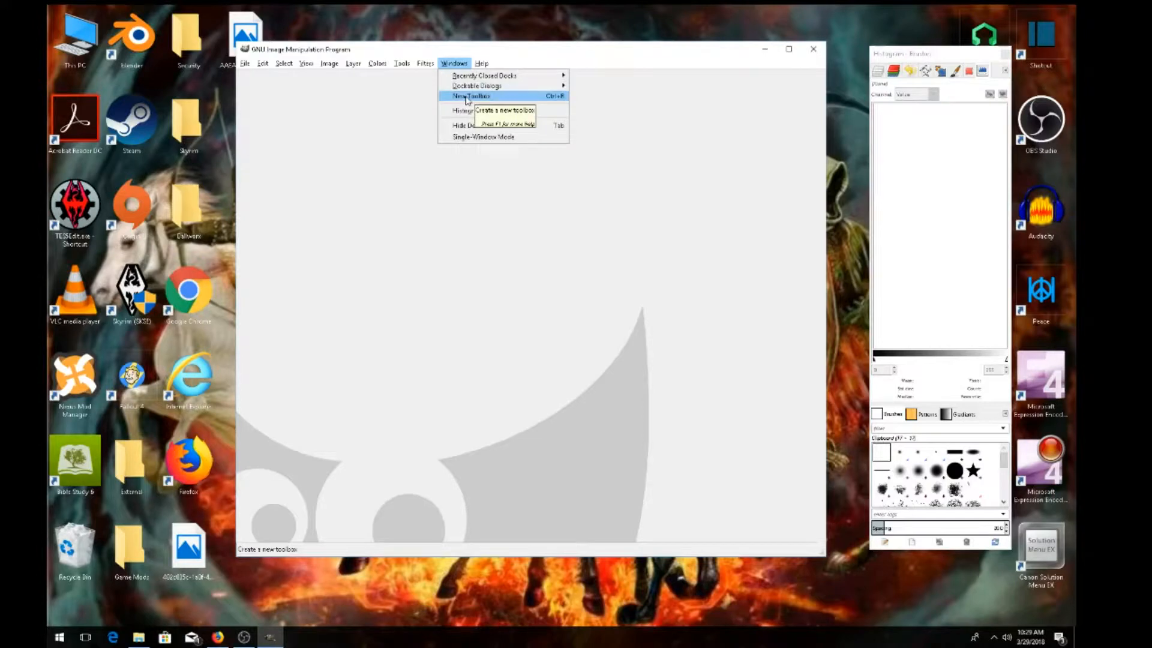
click(470, 96)
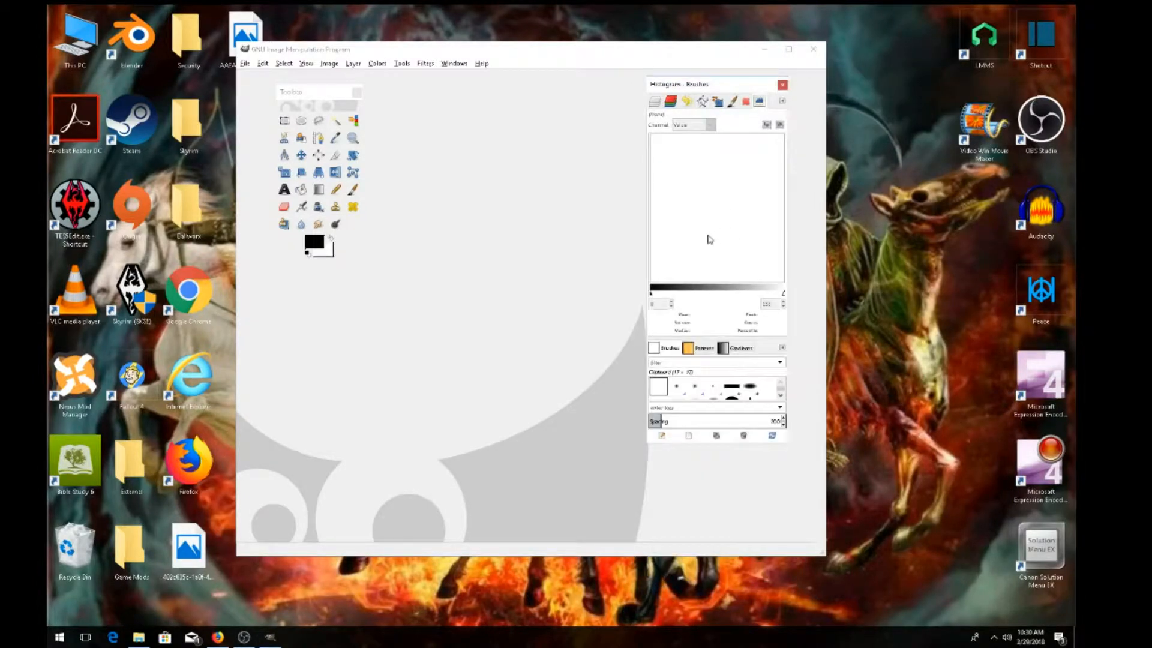
Browse the dock's Brush Editor, Channels and Paths tabs, ending on Paint Dynamics Editor.
click(730, 102)
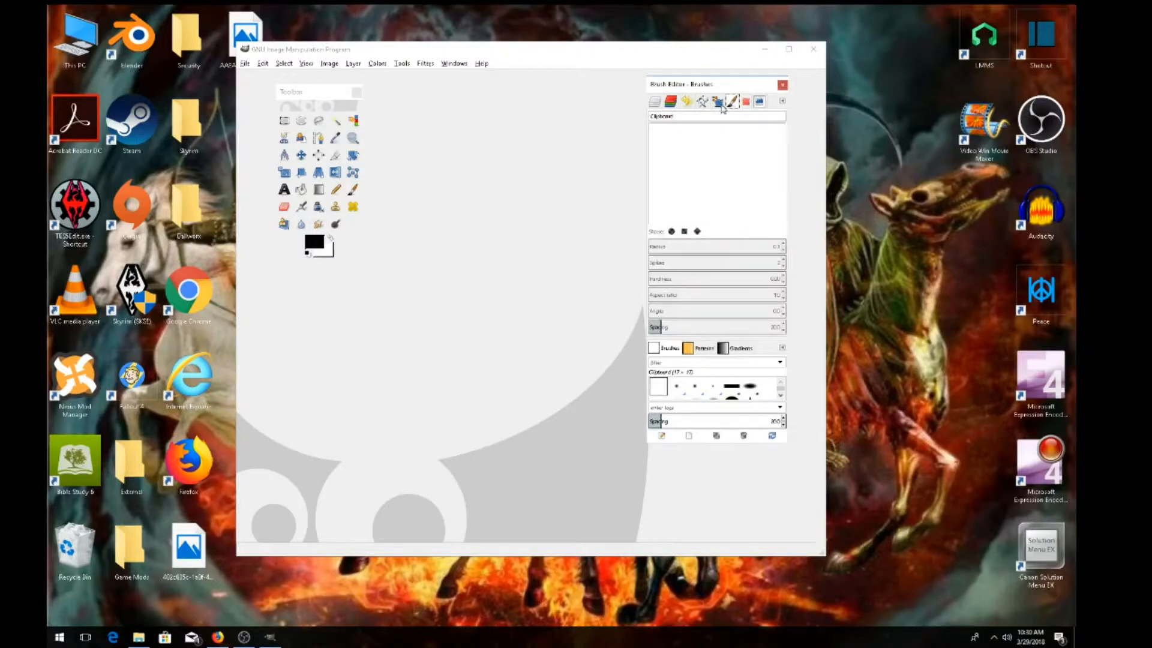
click(670, 101)
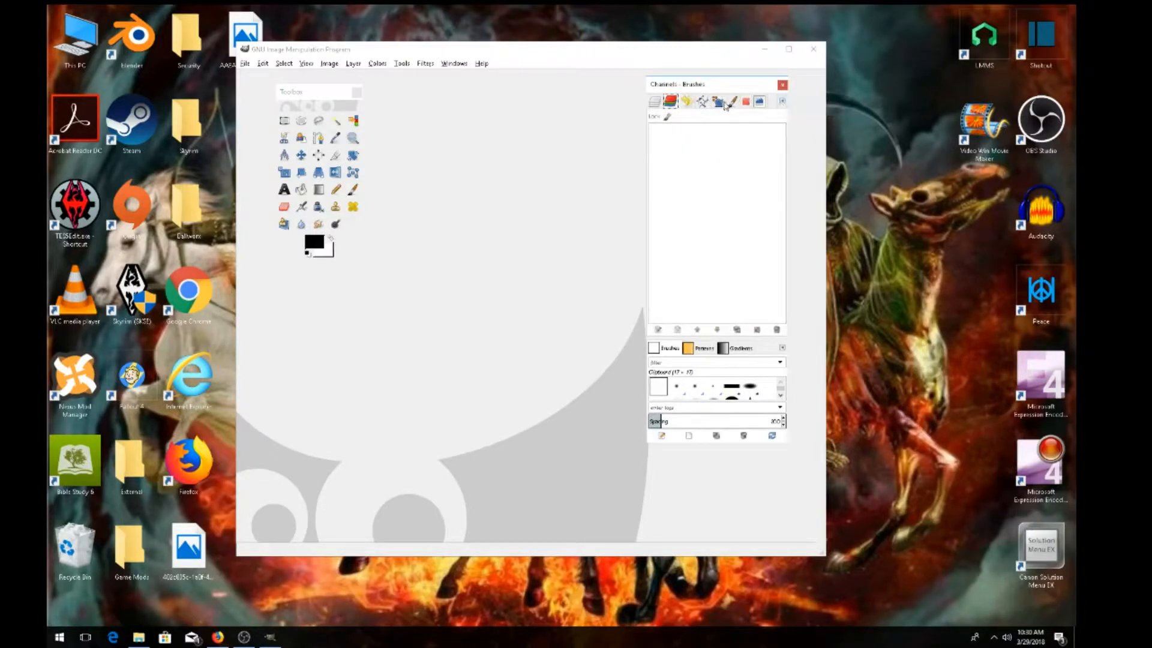
click(701, 101)
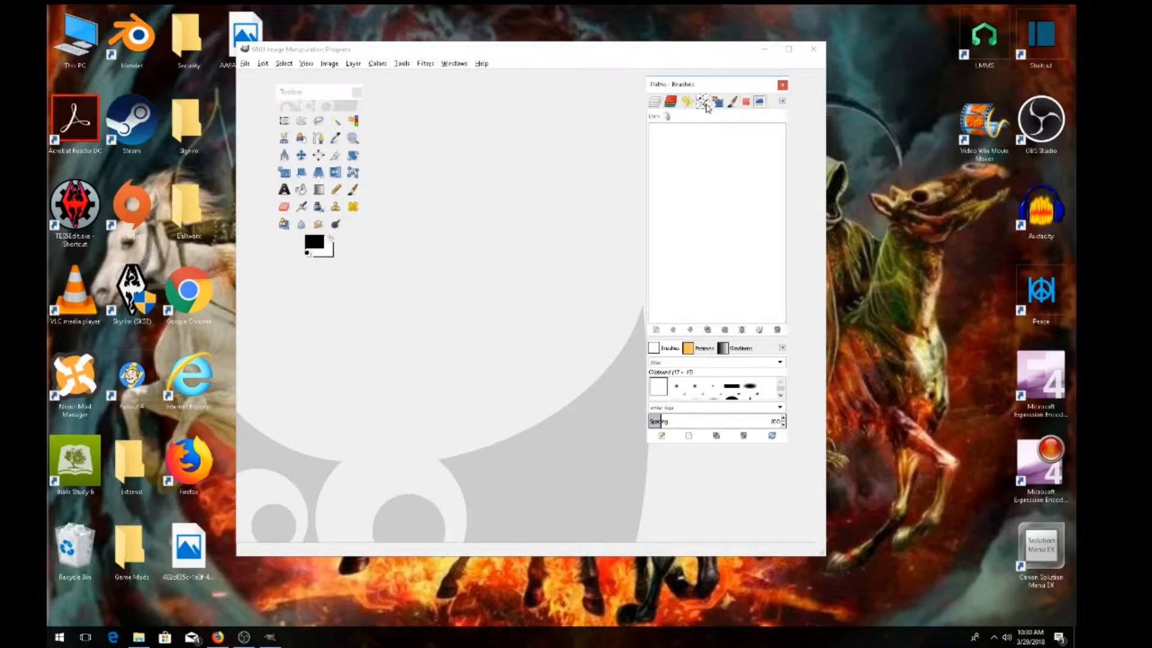
mouse_move(781, 108)
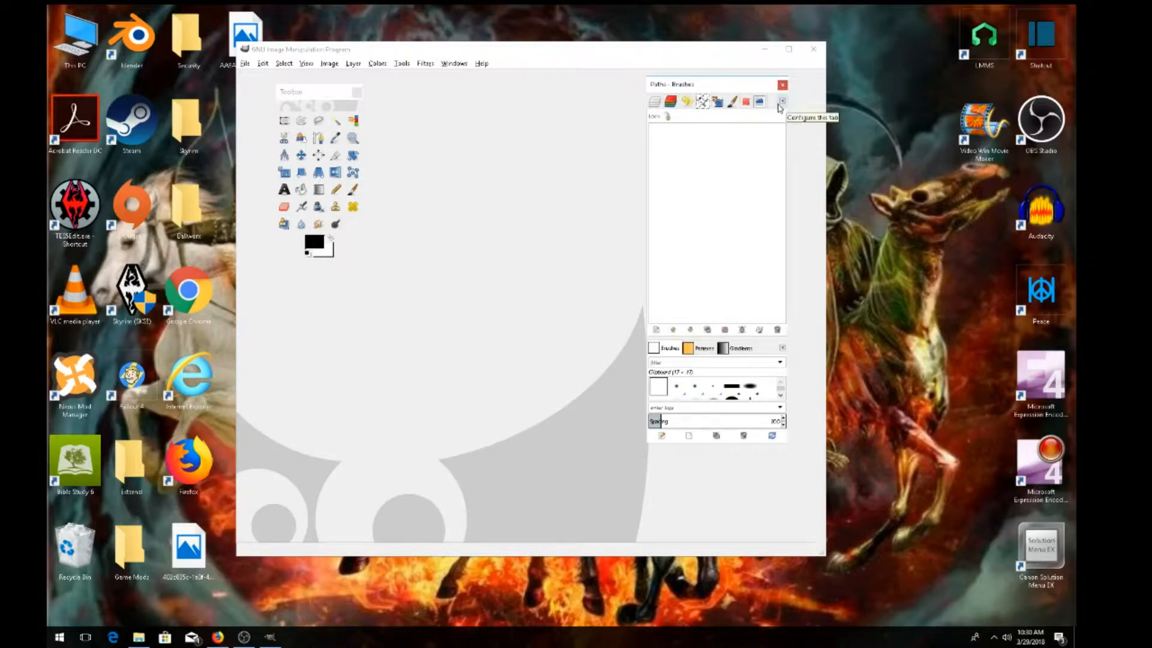
click(782, 101)
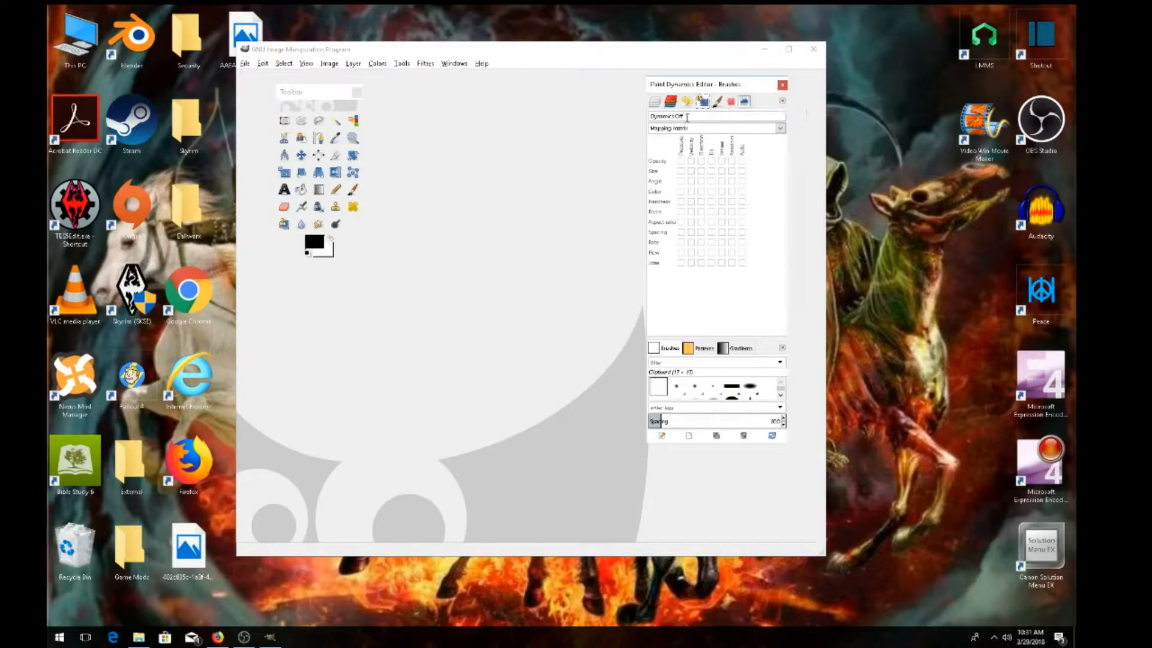
mouse_move(708, 103)
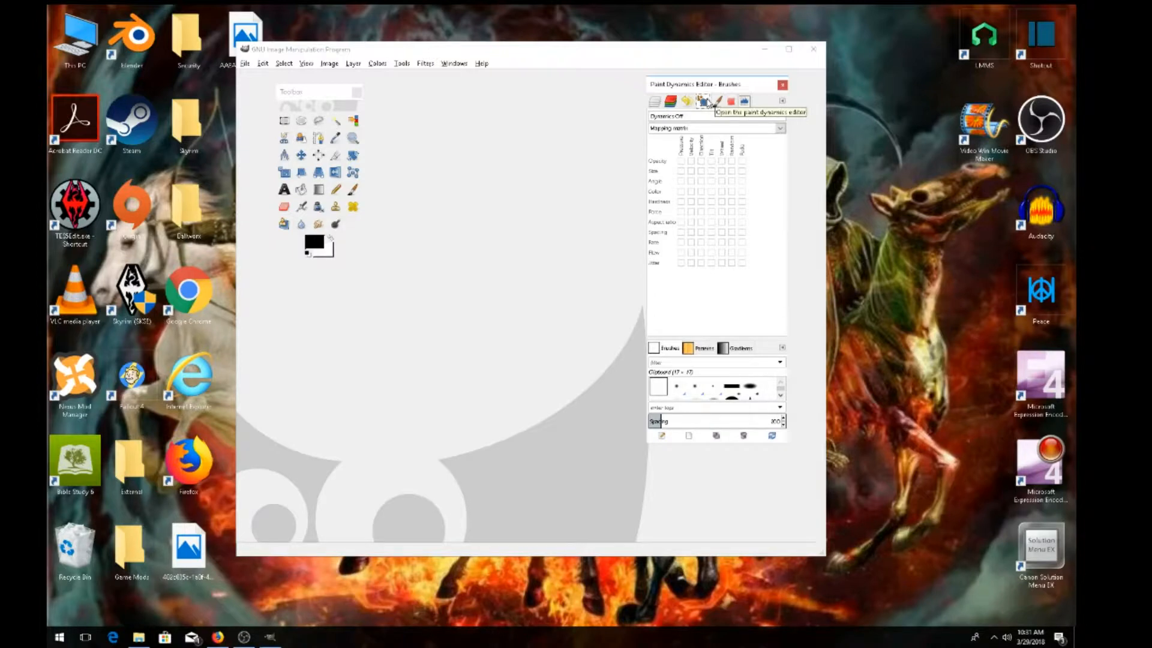
mouse_move(702, 103)
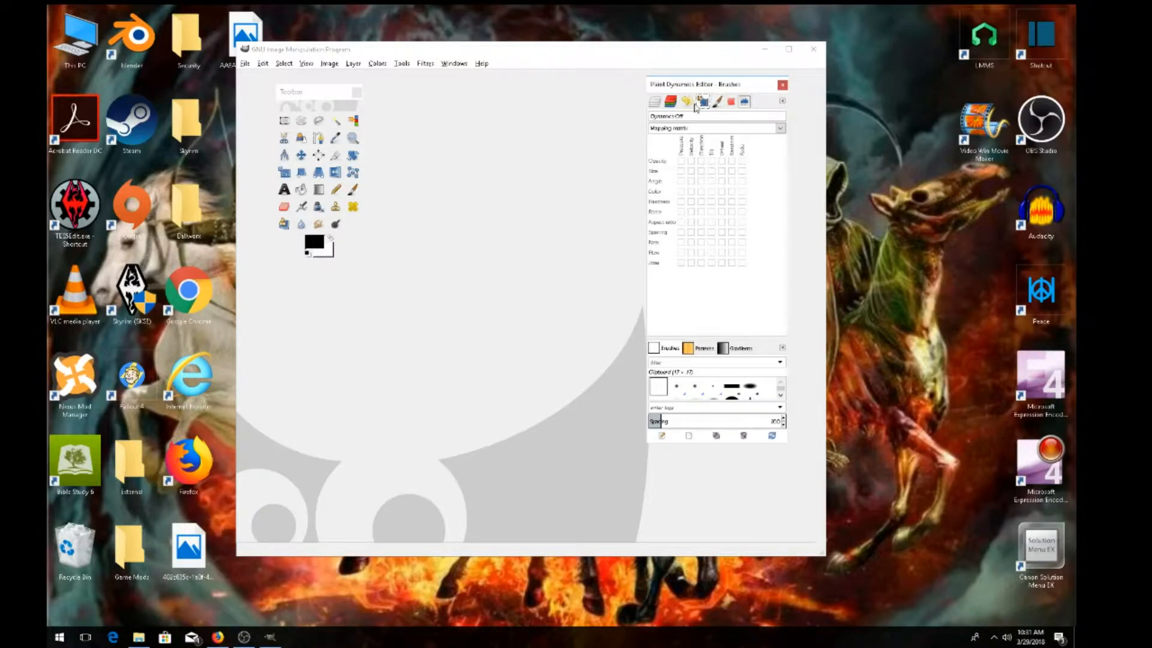
Close the Paint Dynamics Editor tab in the dock.
click(718, 102)
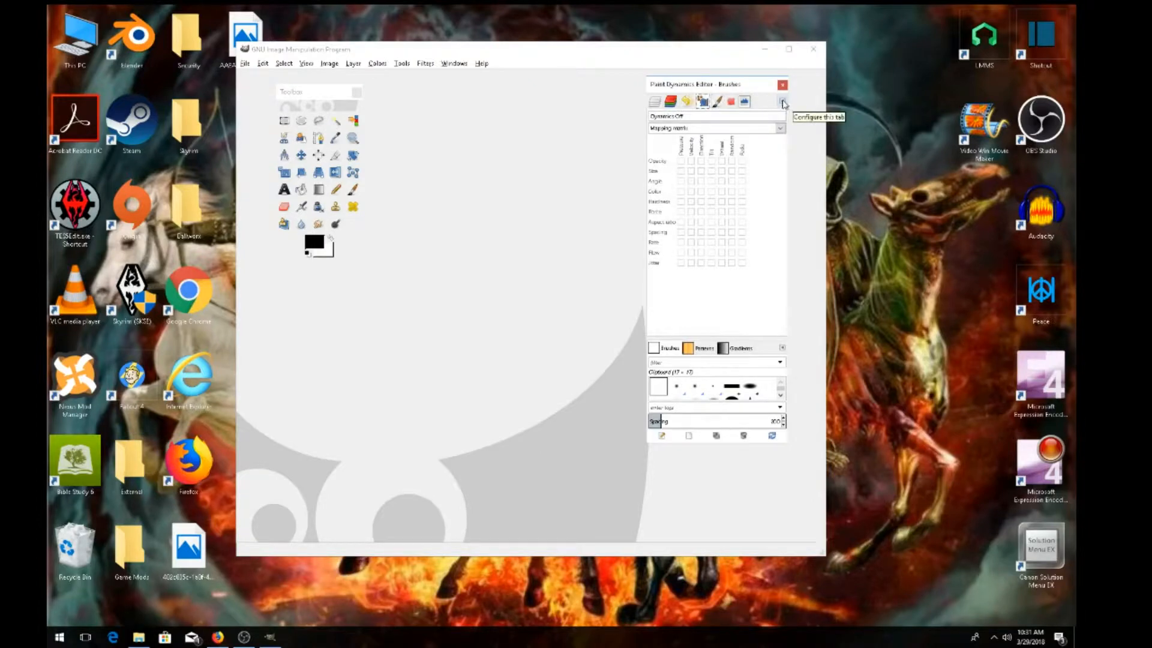
click(782, 103)
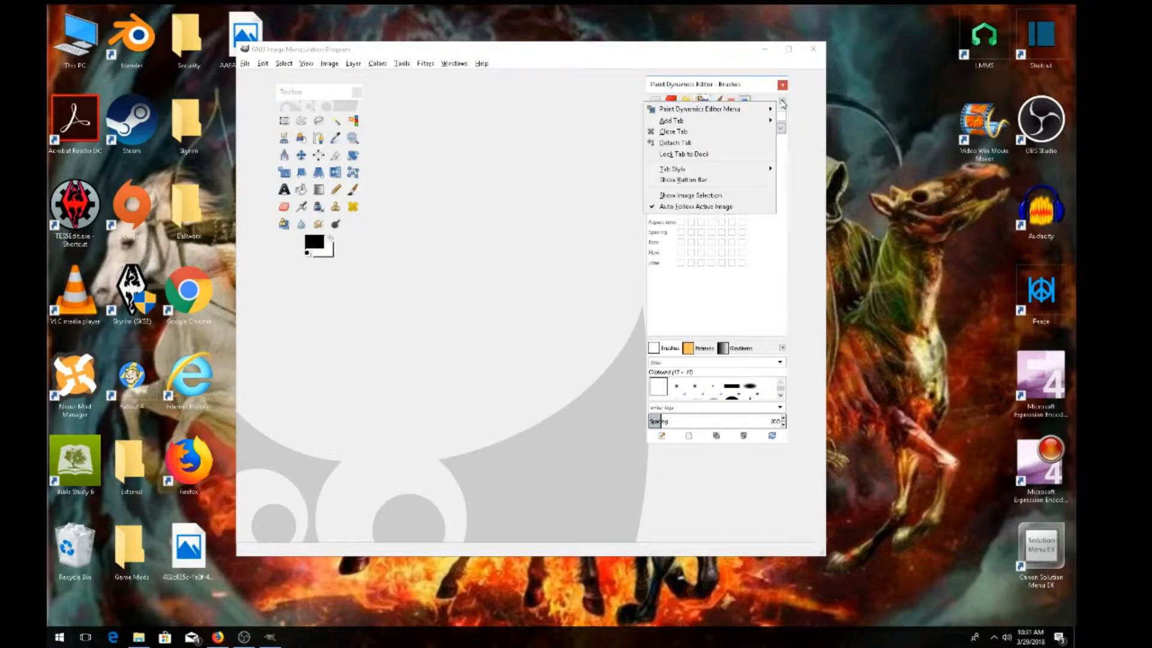
mouse_move(698, 108)
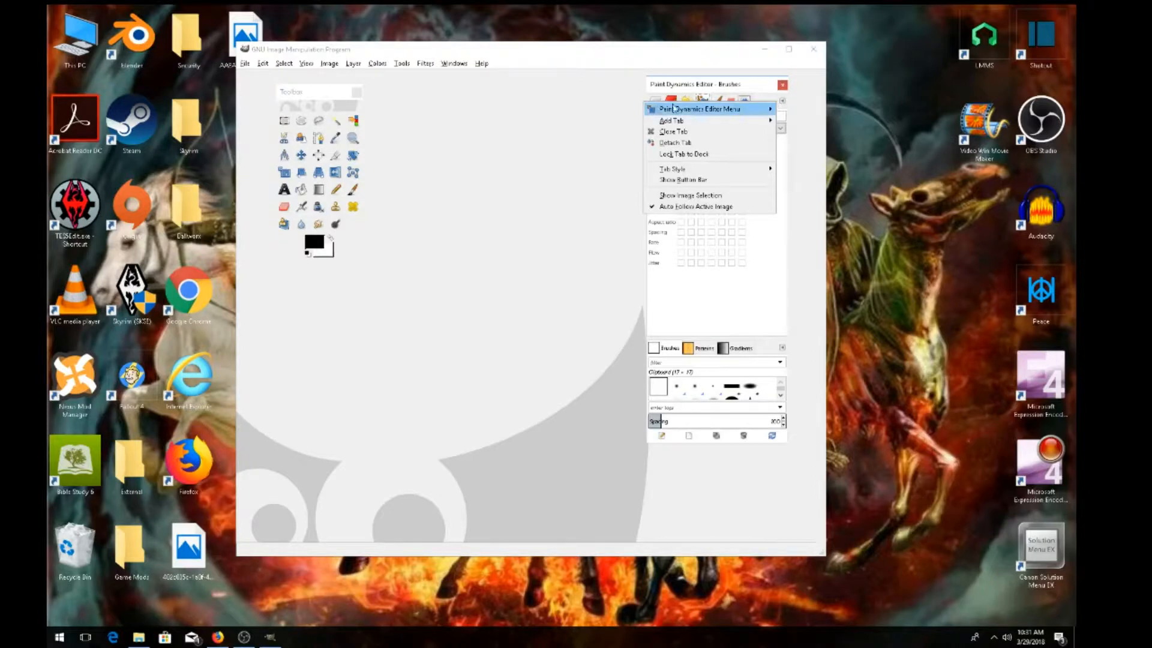
mouse_move(709, 108)
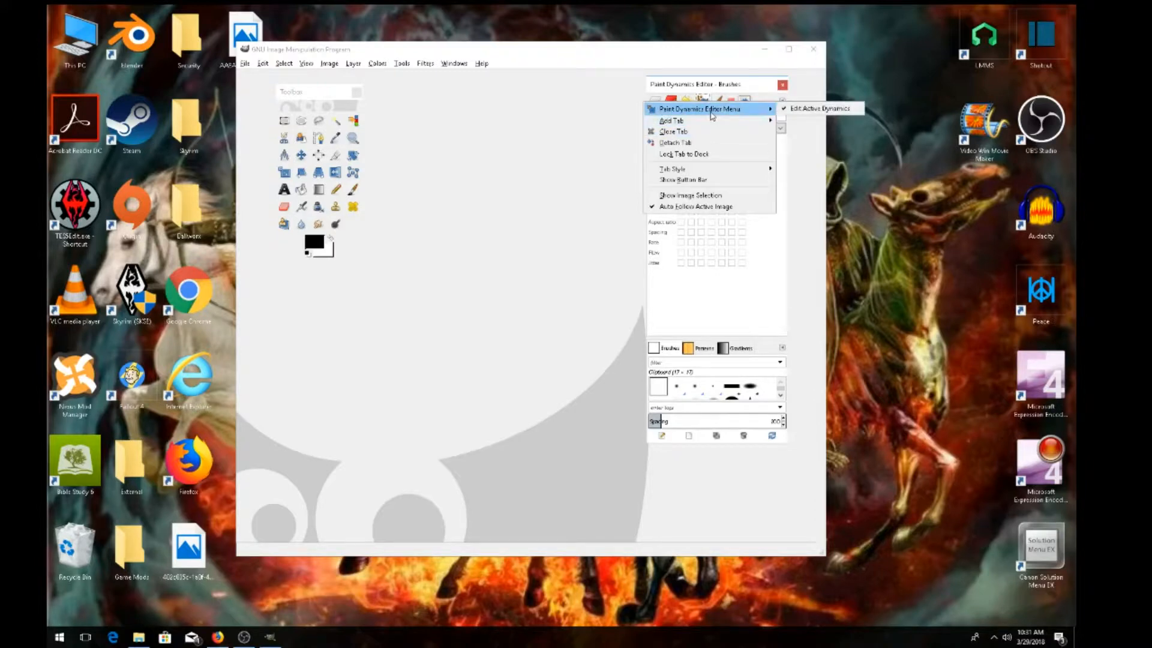
mouse_move(698, 130)
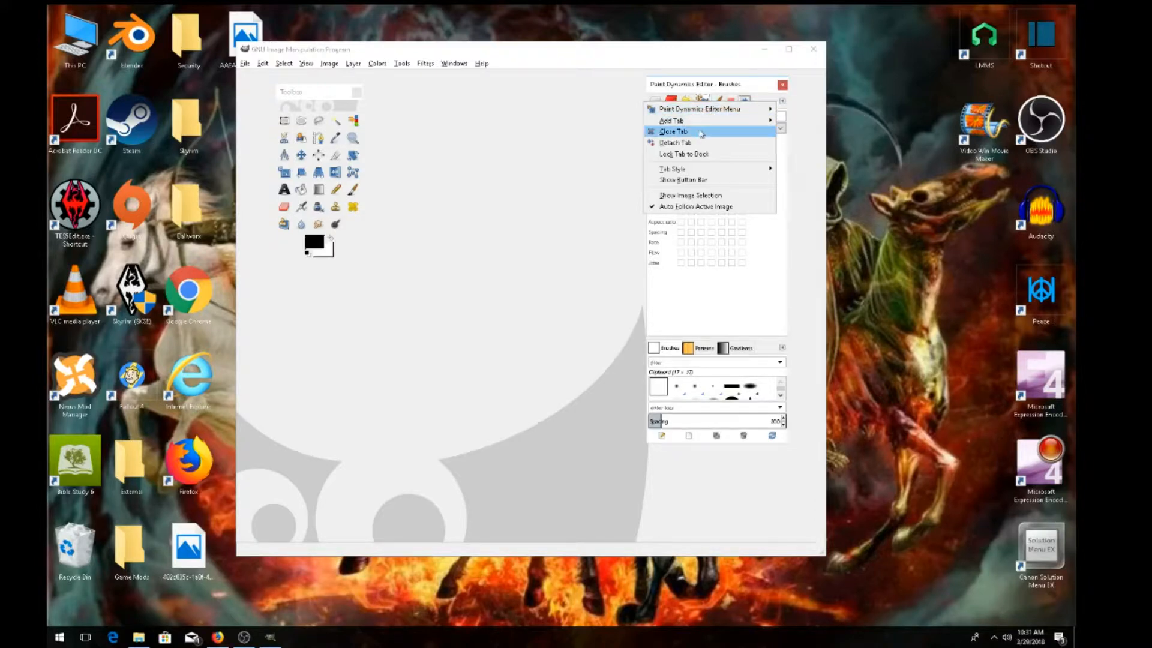
click(673, 130)
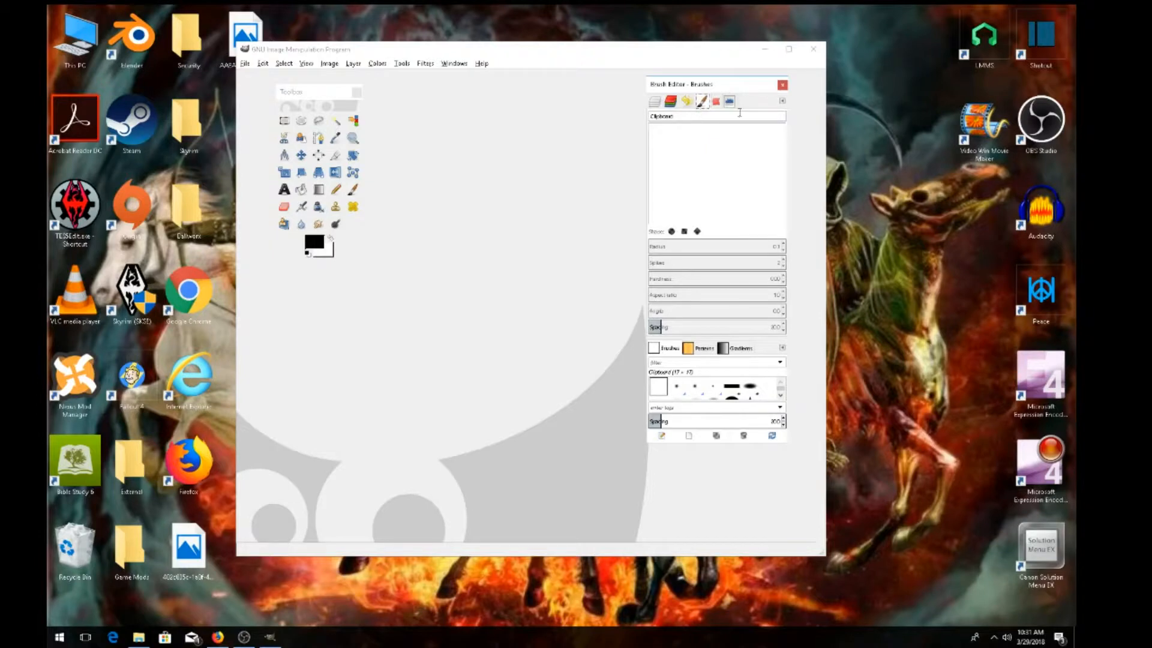
mouse_move(686, 102)
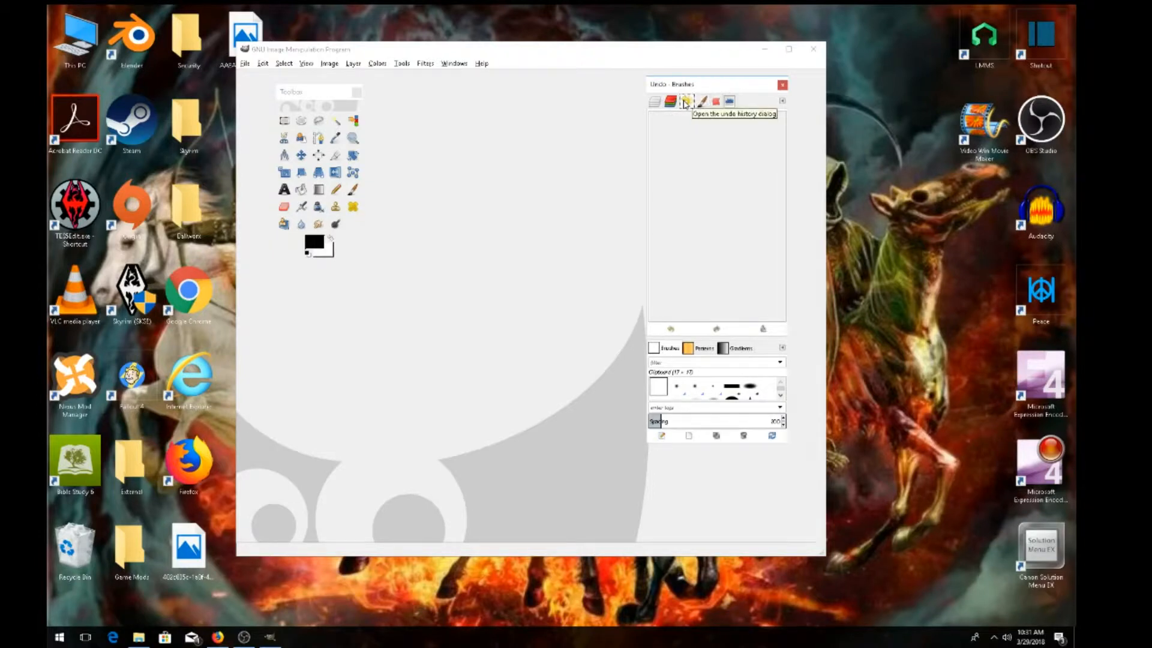
mouse_move(770, 107)
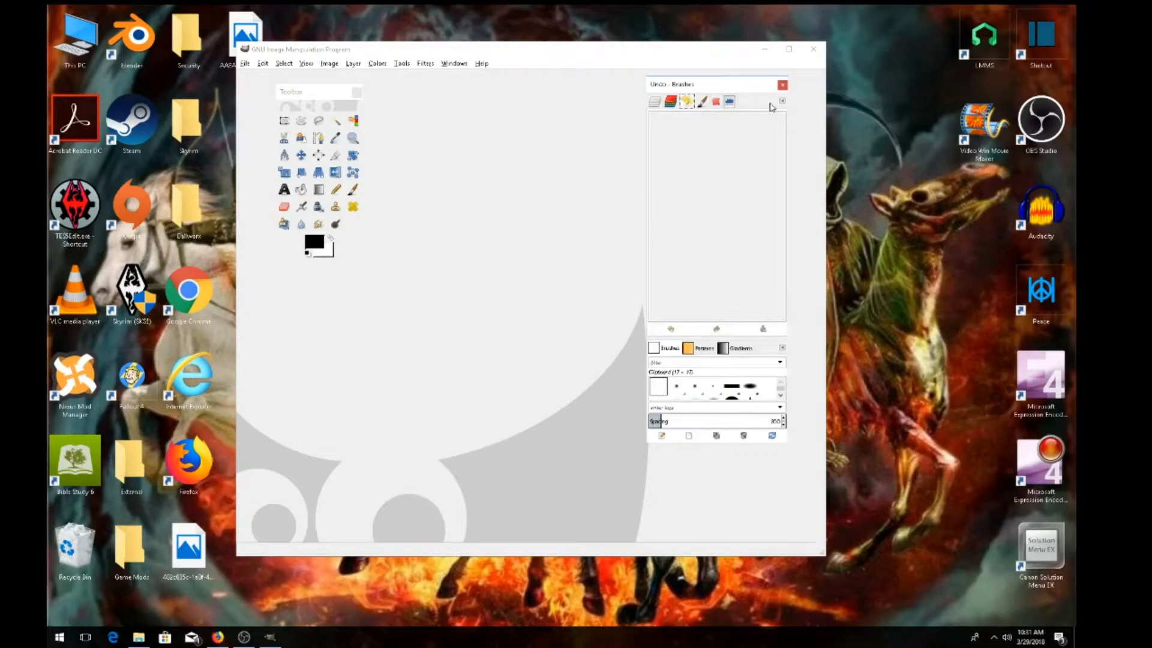
mouse_move(783, 103)
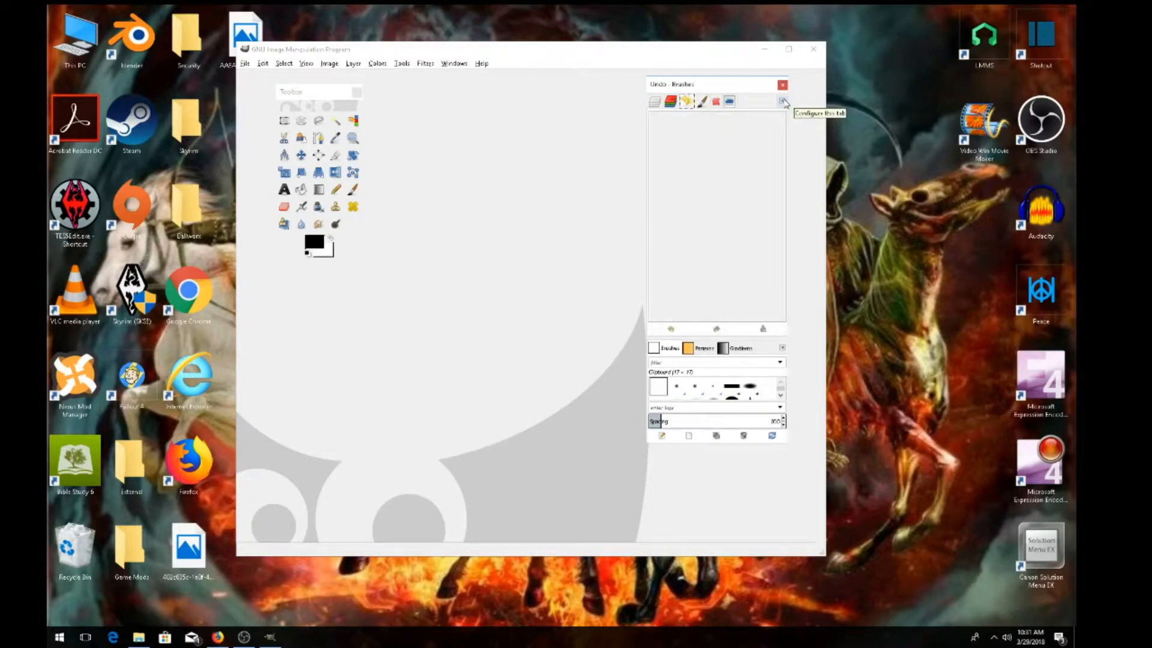
Close the Undo History tab so the Brush Editor shows.
click(782, 101)
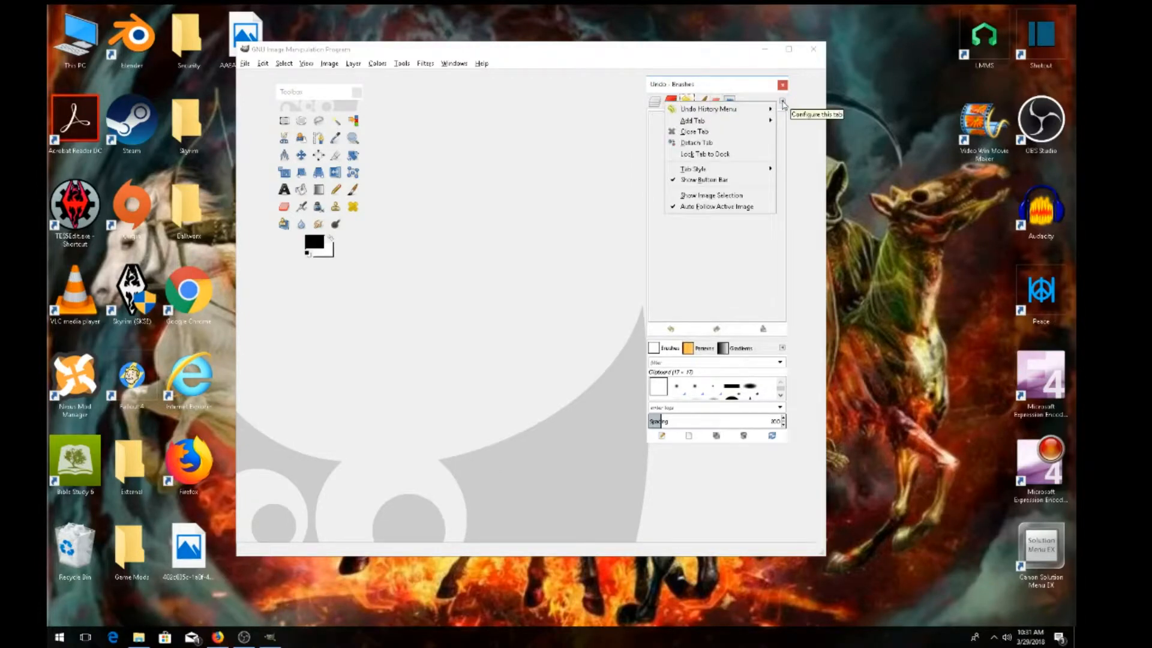
mouse_move(694, 131)
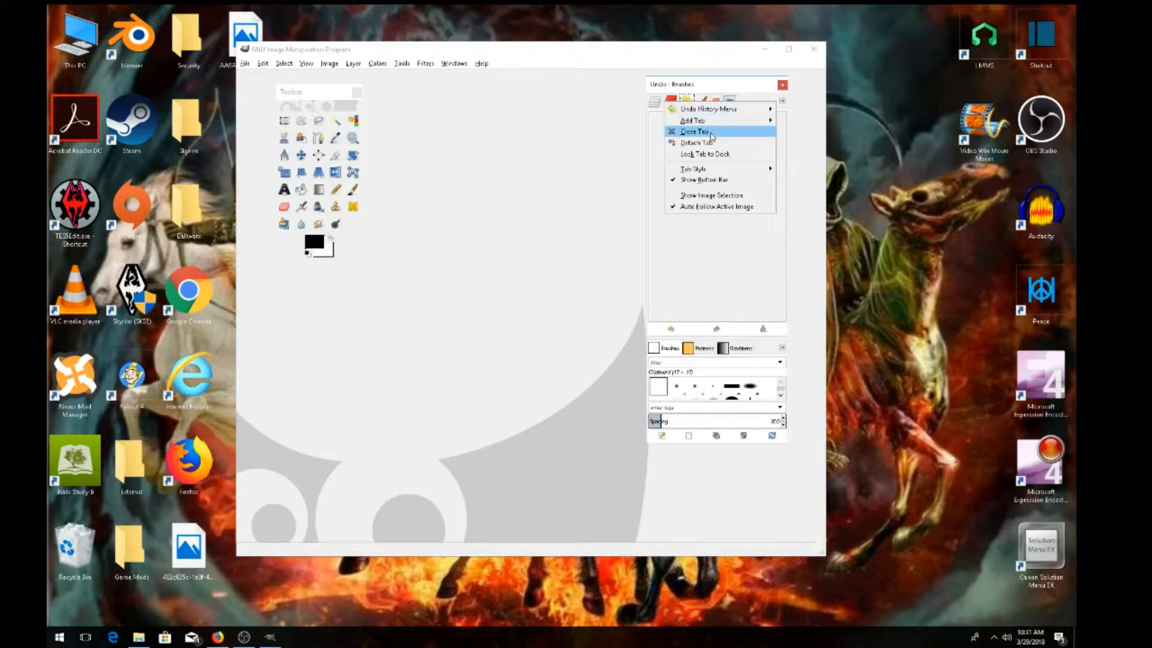
click(694, 131)
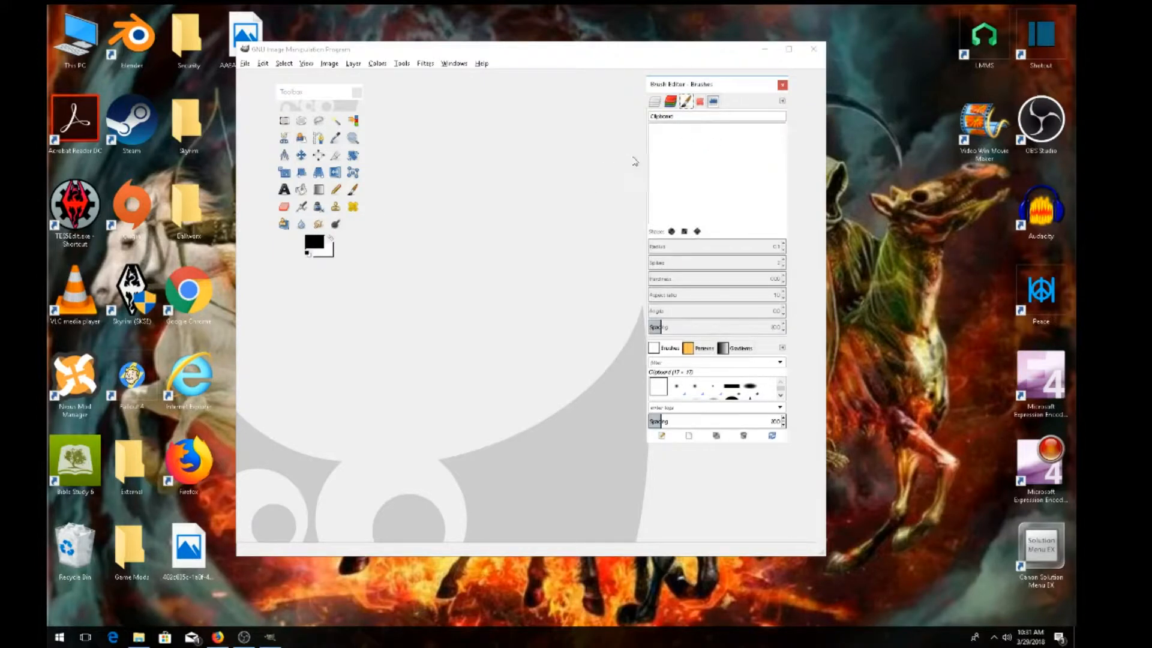
mouse_move(472, 117)
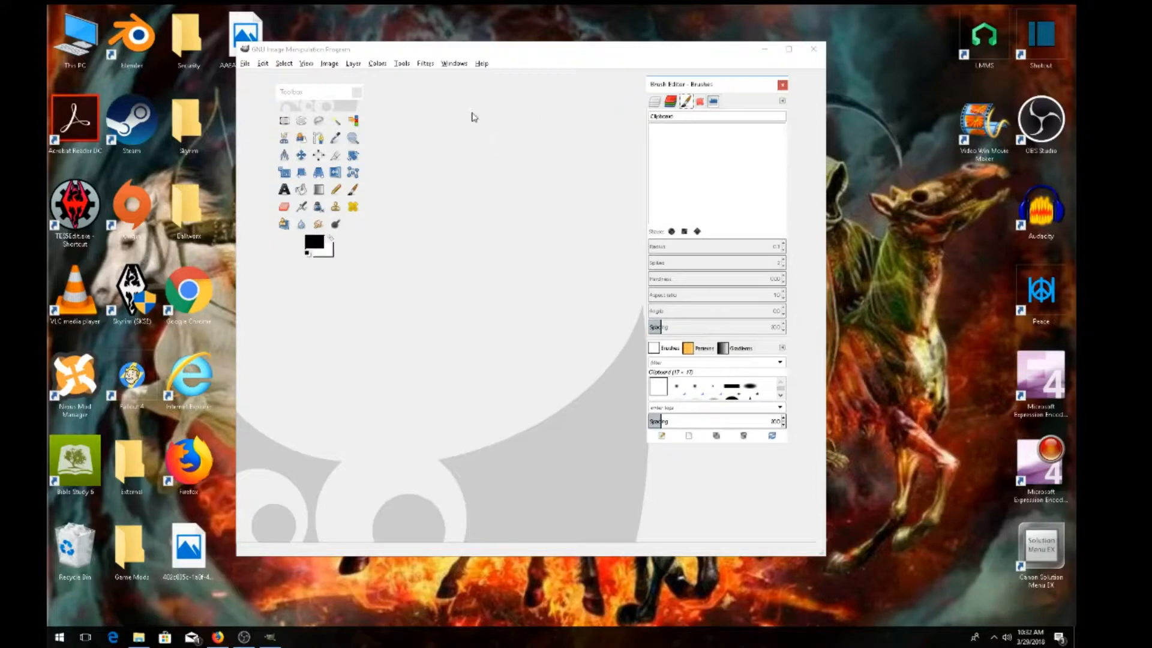
click(454, 63)
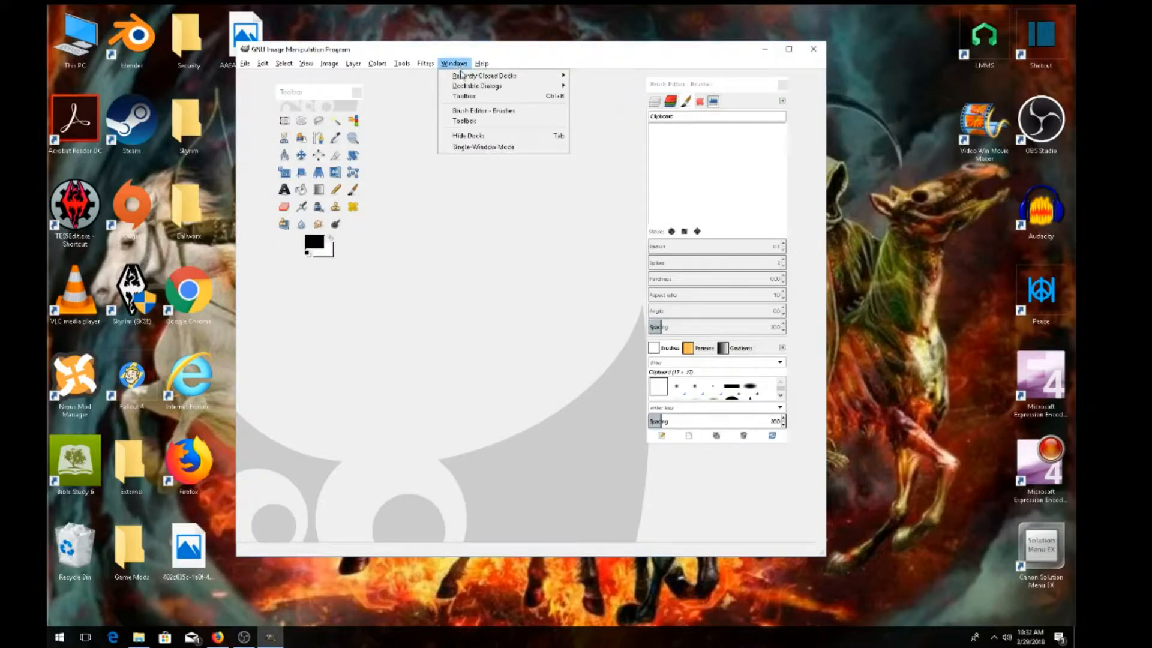
mouse_move(476, 86)
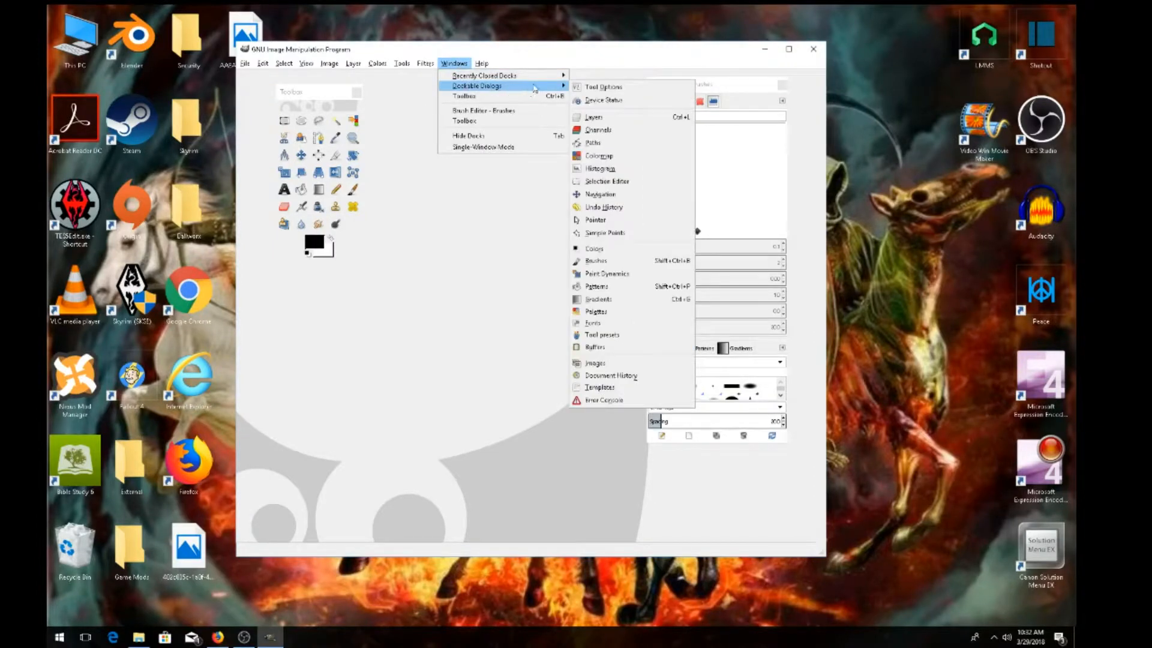
mouse_move(611, 375)
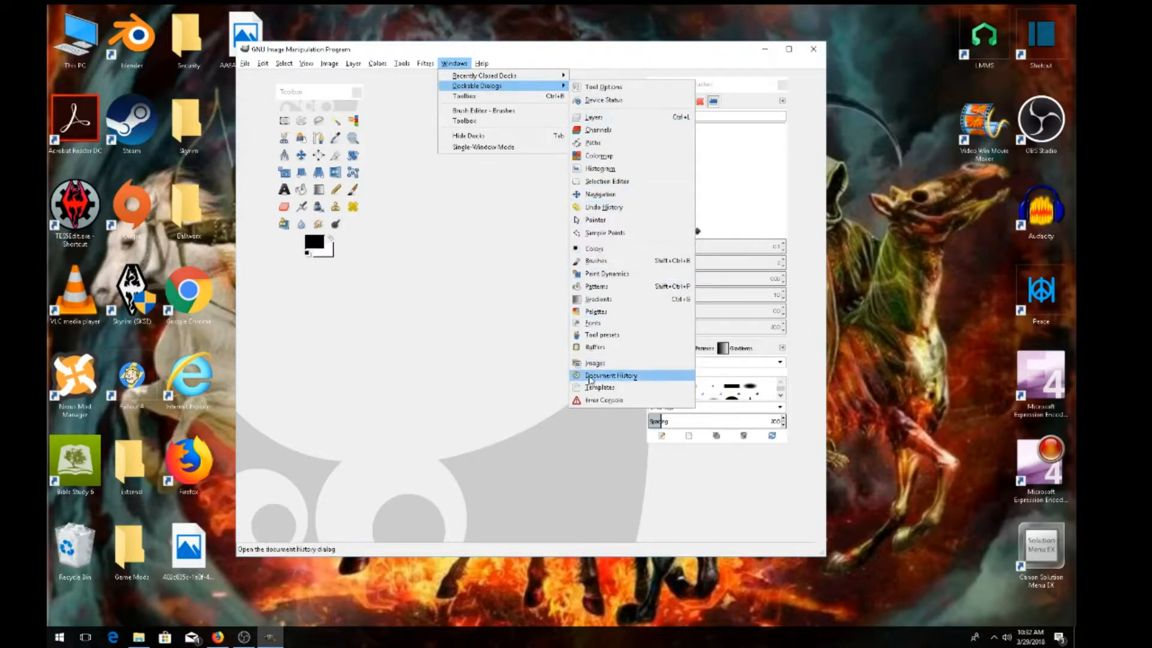
mouse_move(594, 117)
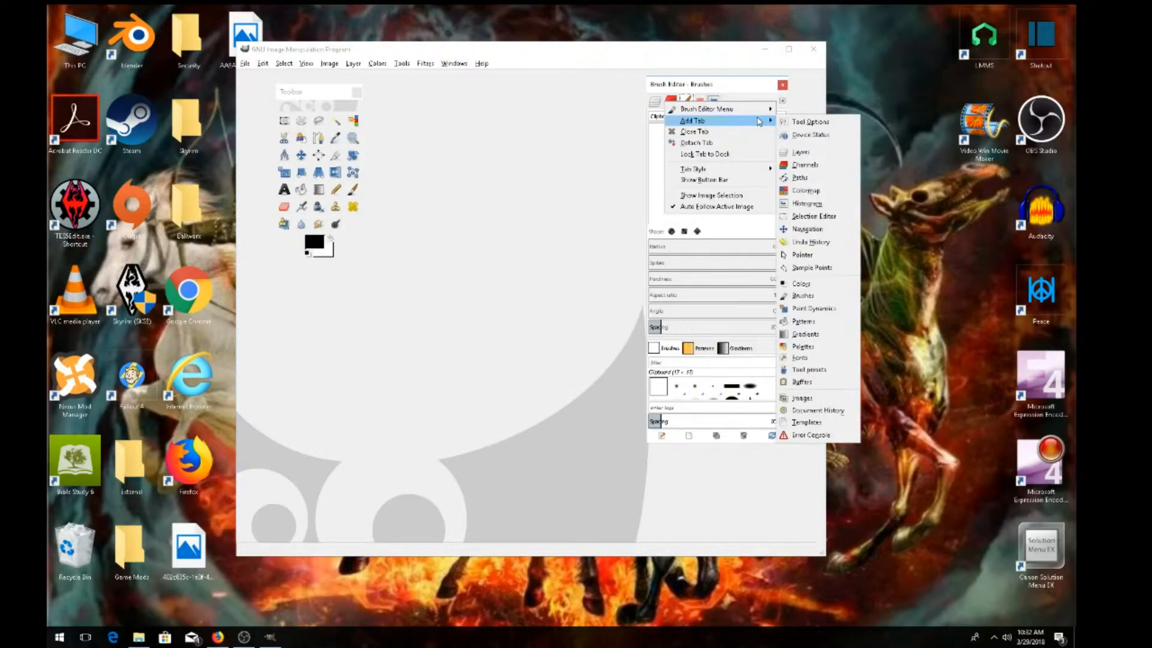
Add an Undo History tab back into the dock via Add Tab.
click(782, 101)
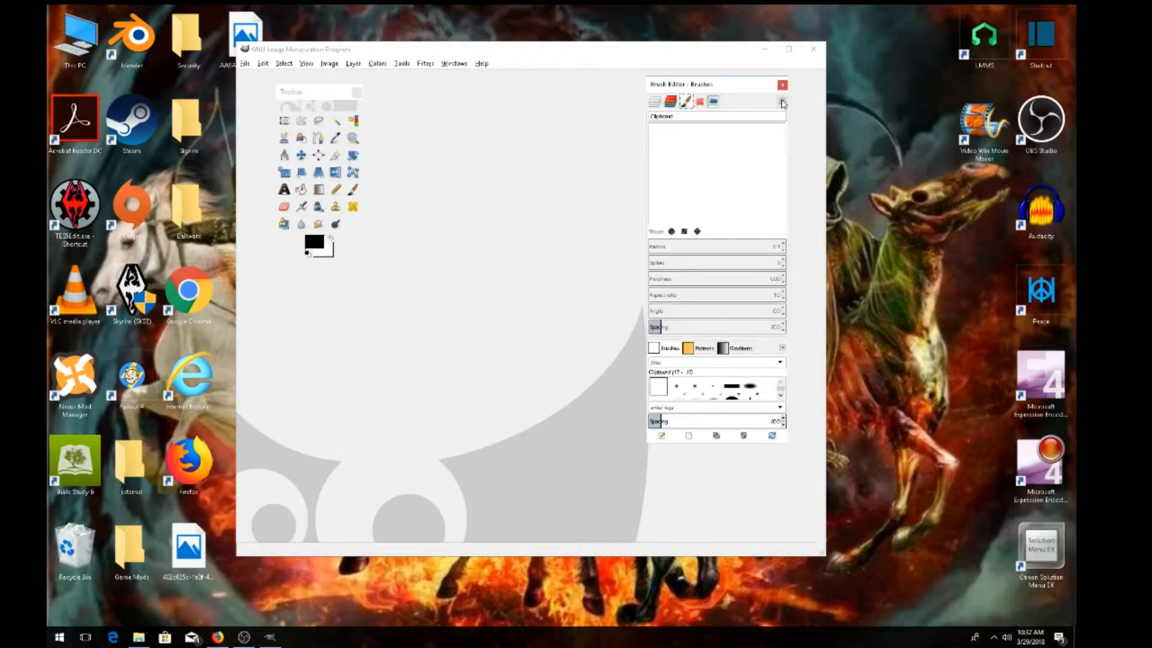
mouse_move(782, 102)
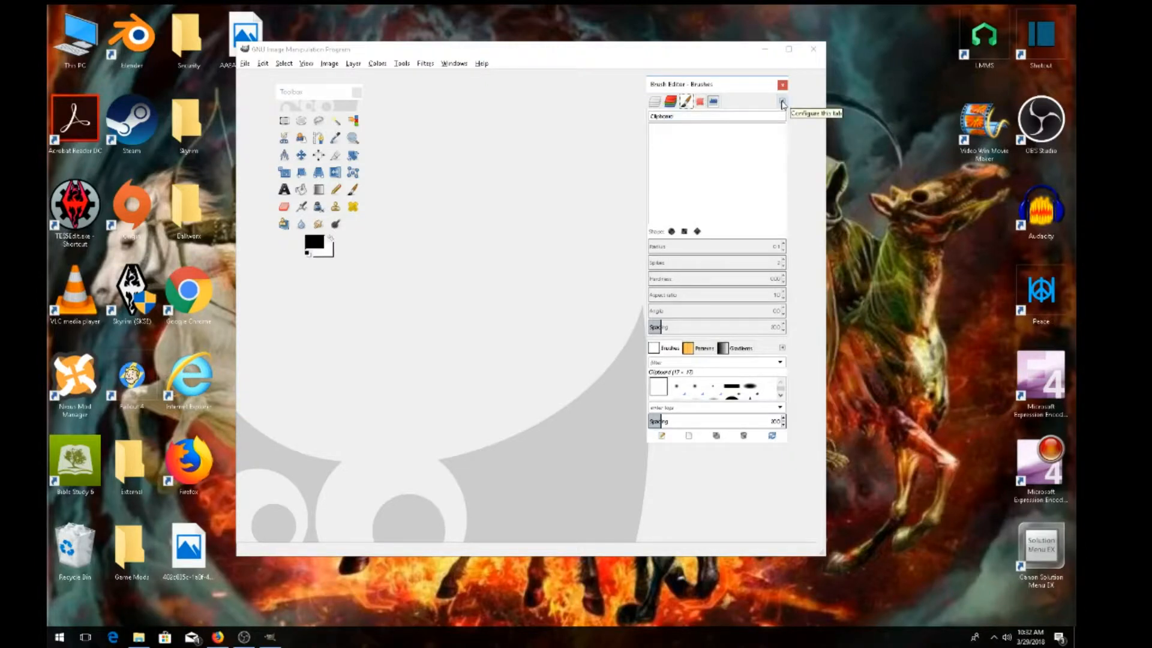
click(782, 102)
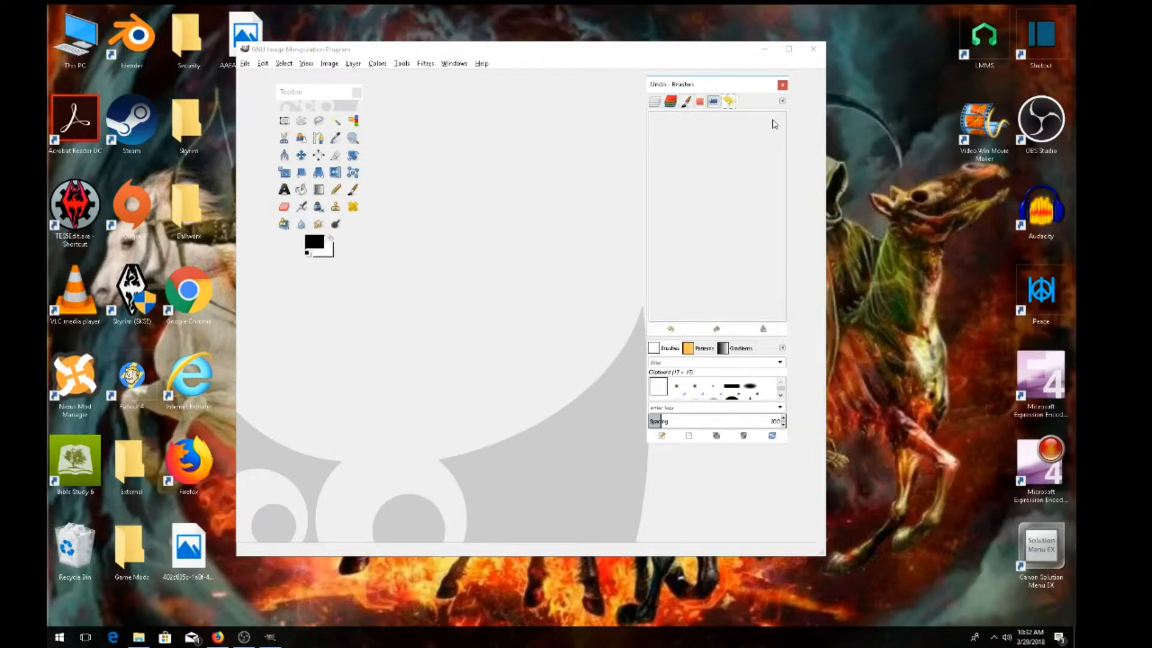
Add Selection Editor and Histogram tabs to the dock.
click(782, 101)
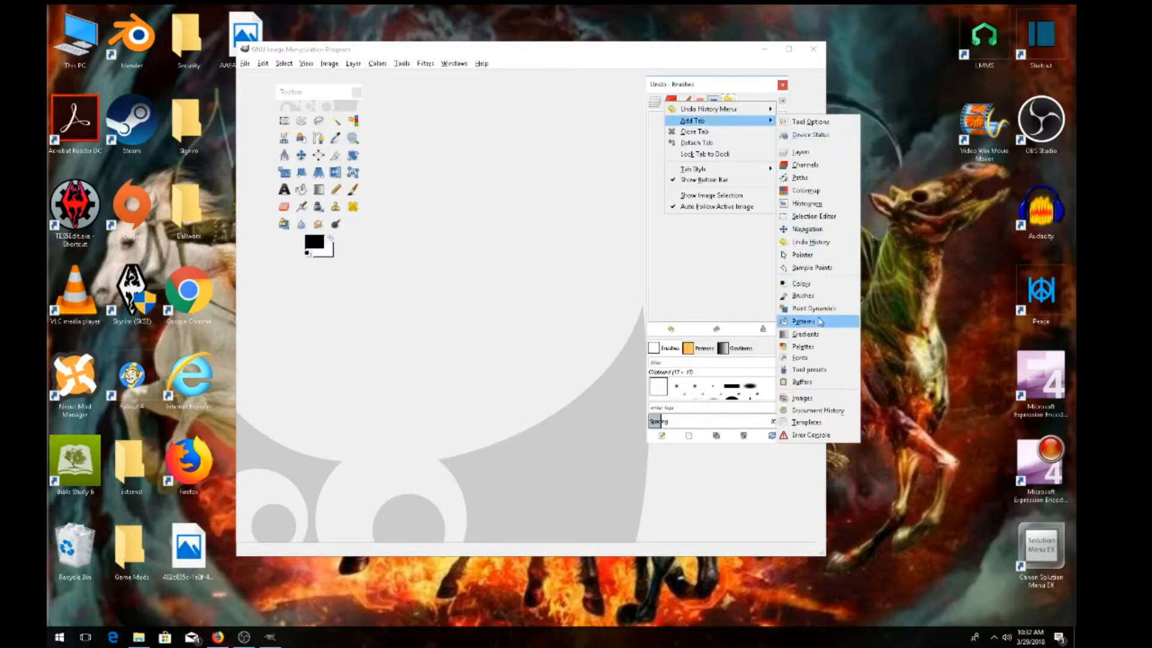
click(803, 296)
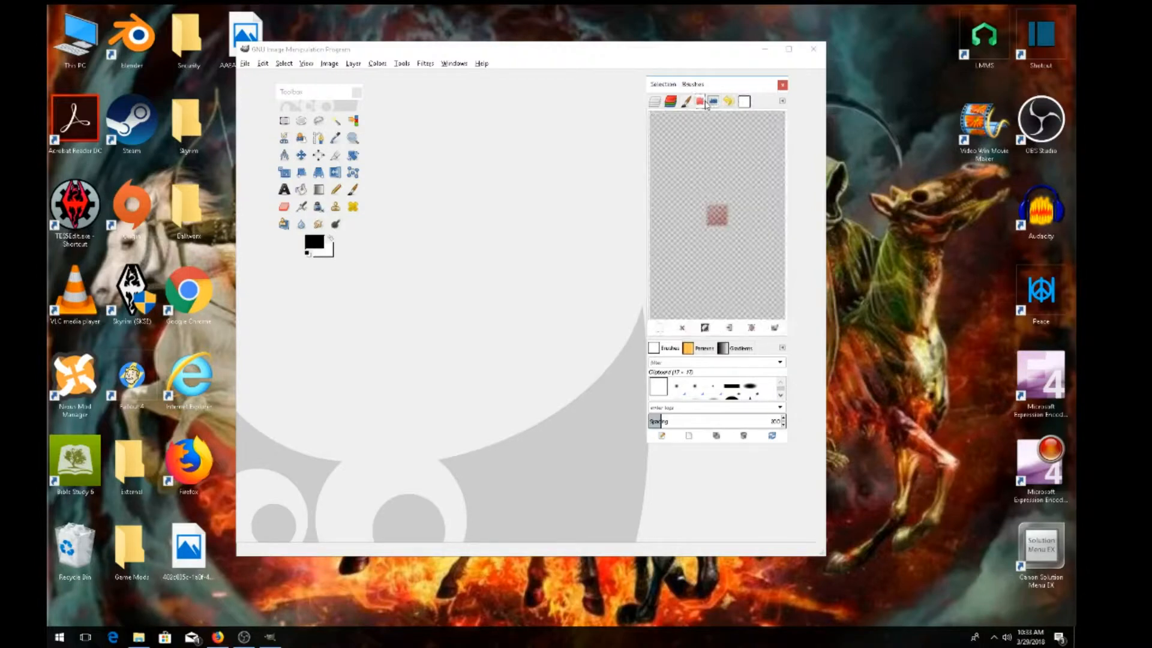
click(782, 101)
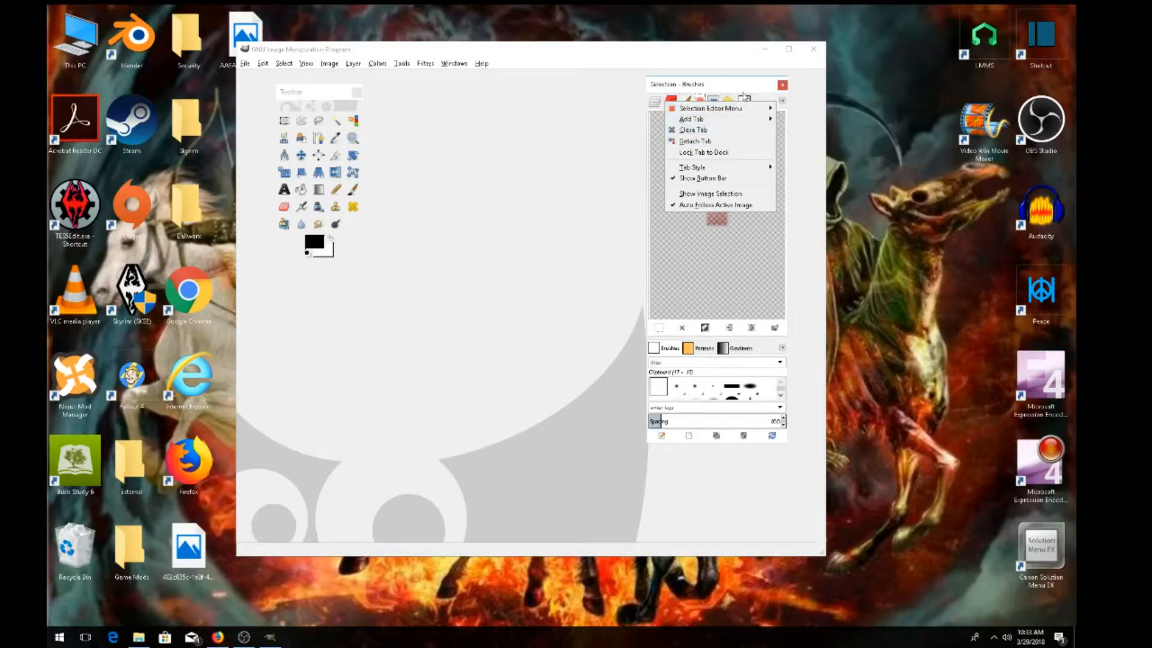
mouse_move(698, 142)
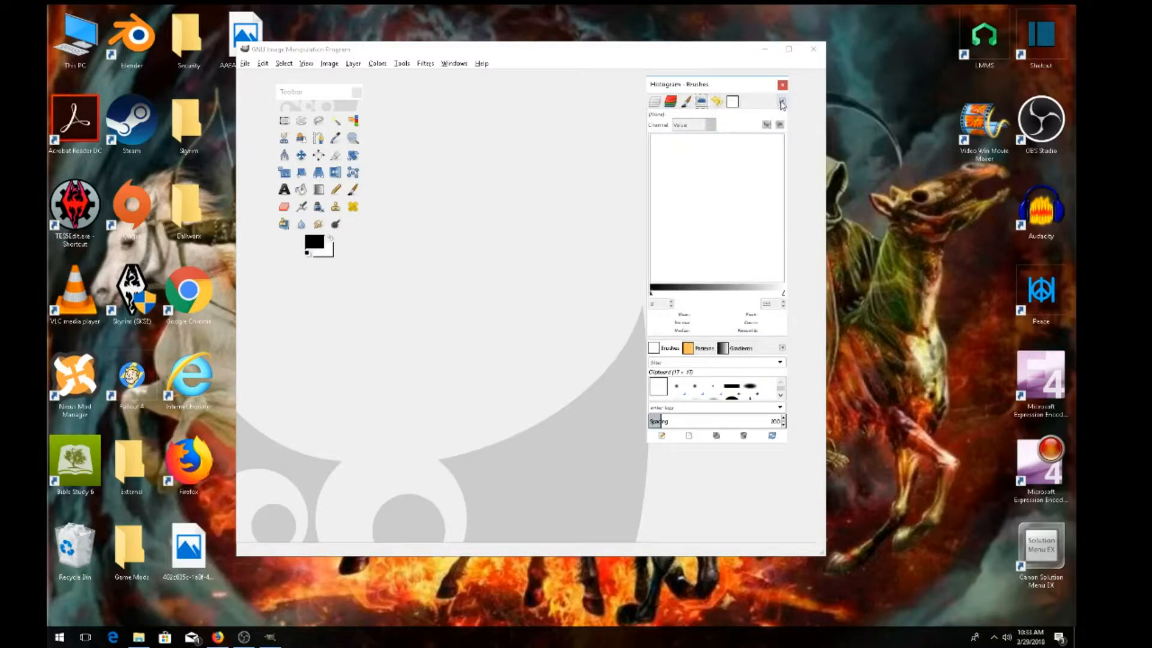
click(782, 102)
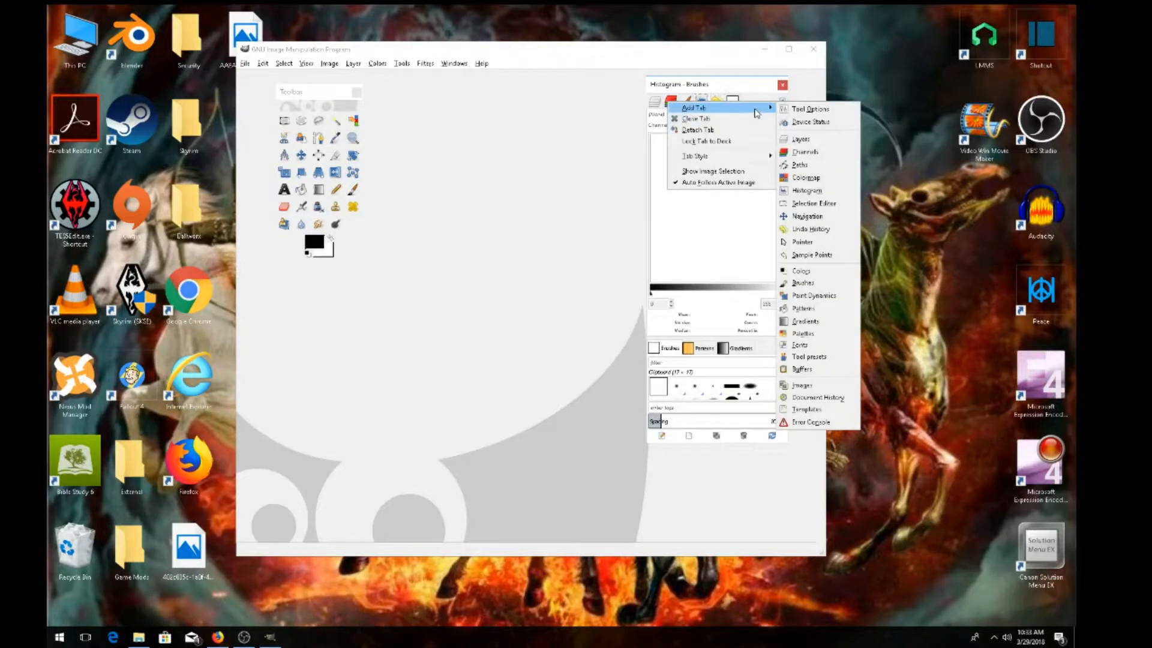
mouse_move(808, 216)
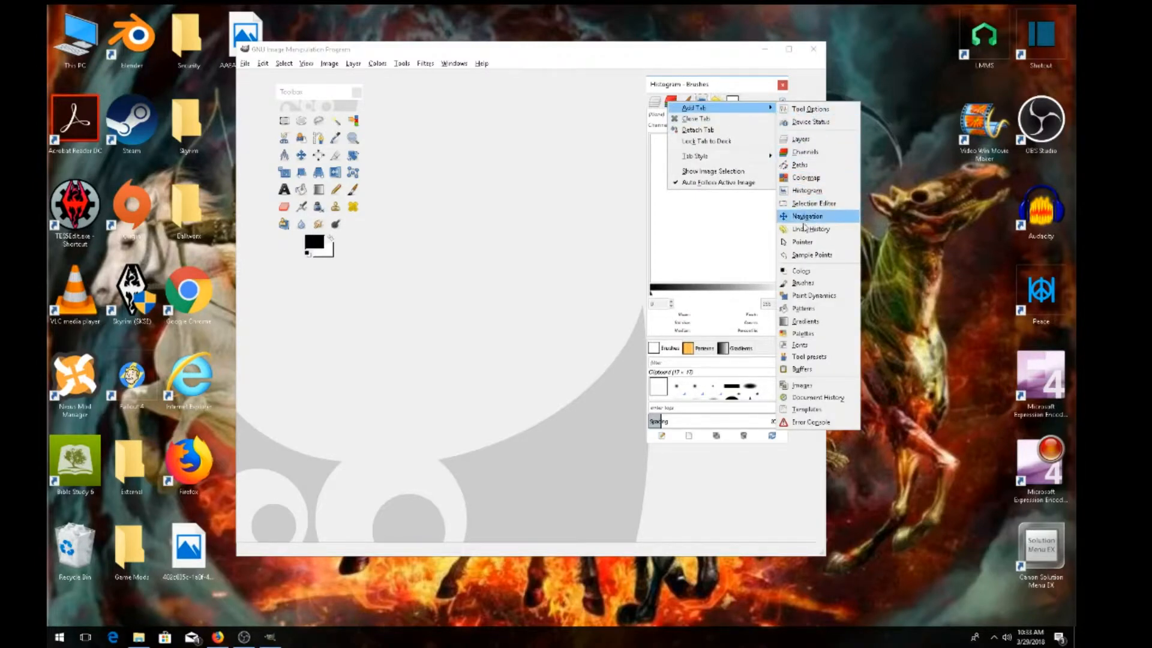
mouse_move(813, 203)
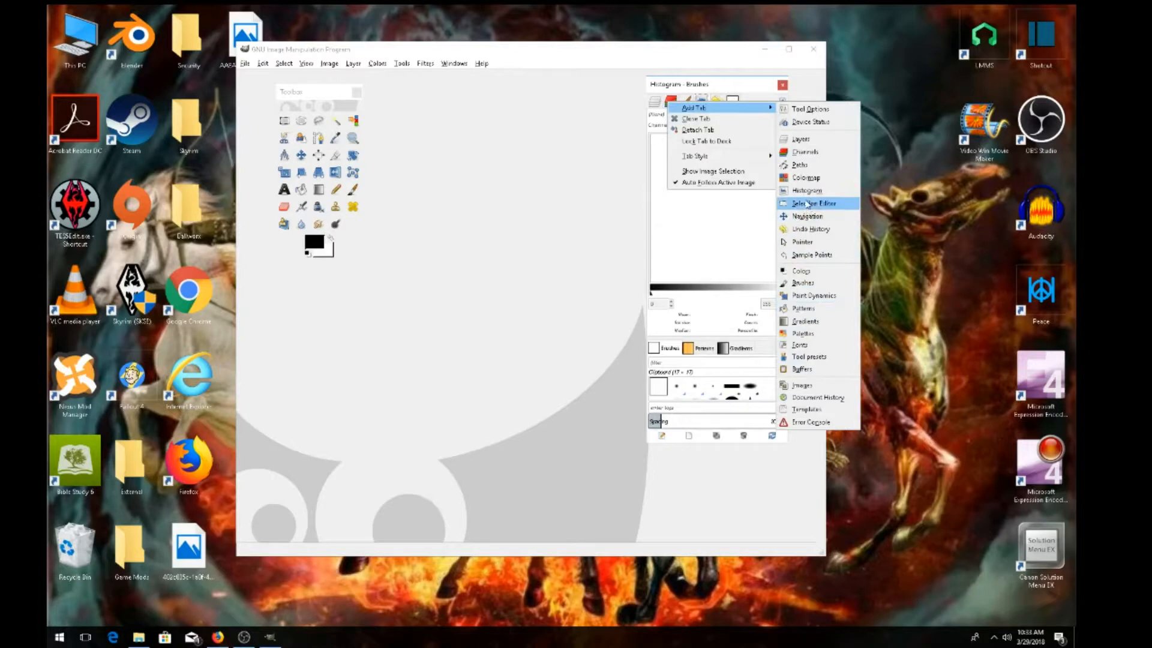
click(812, 204)
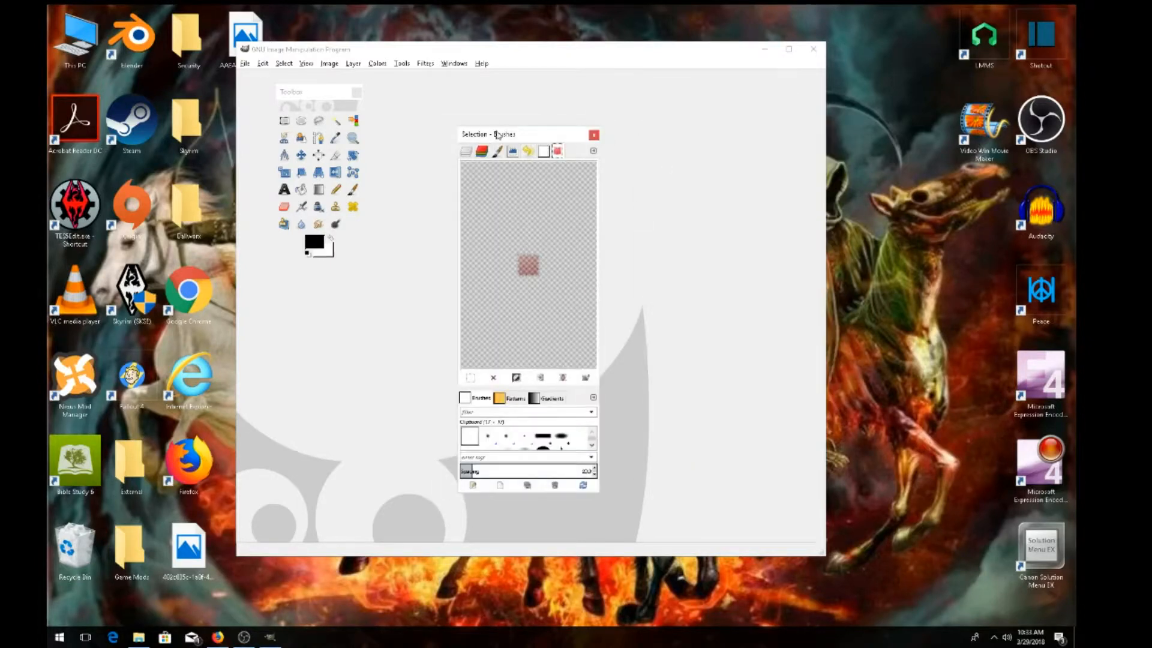
Move the brushes dock to the right side and the toolbox to the top-left.
drag(491, 134, 724, 86)
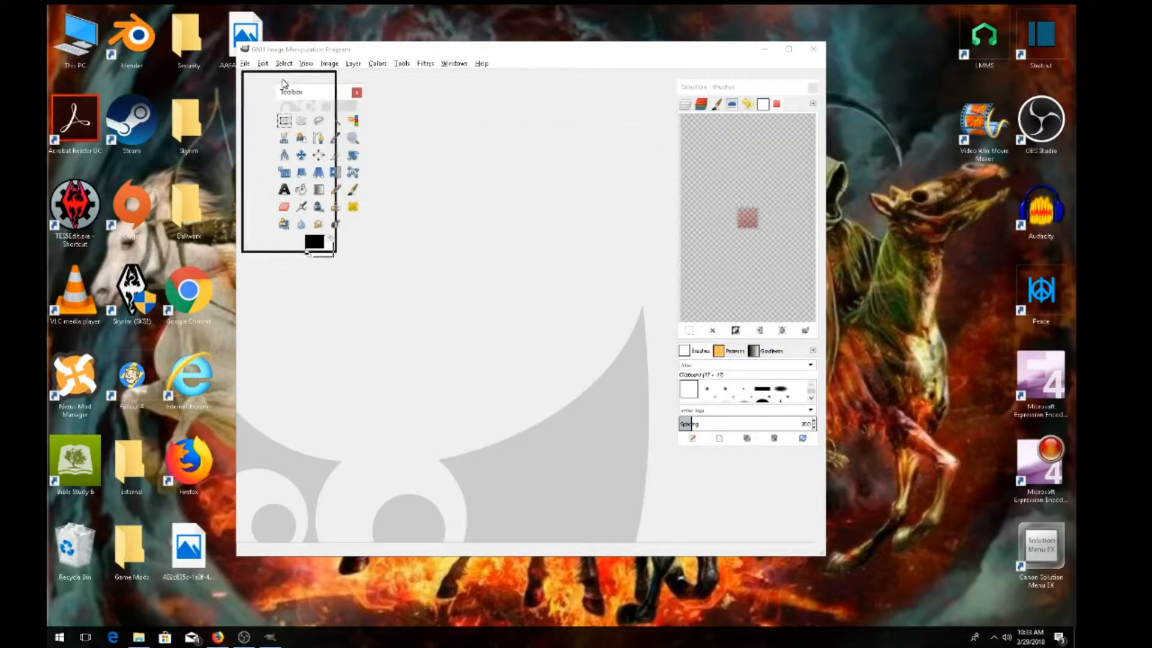
drag(292, 91, 262, 79)
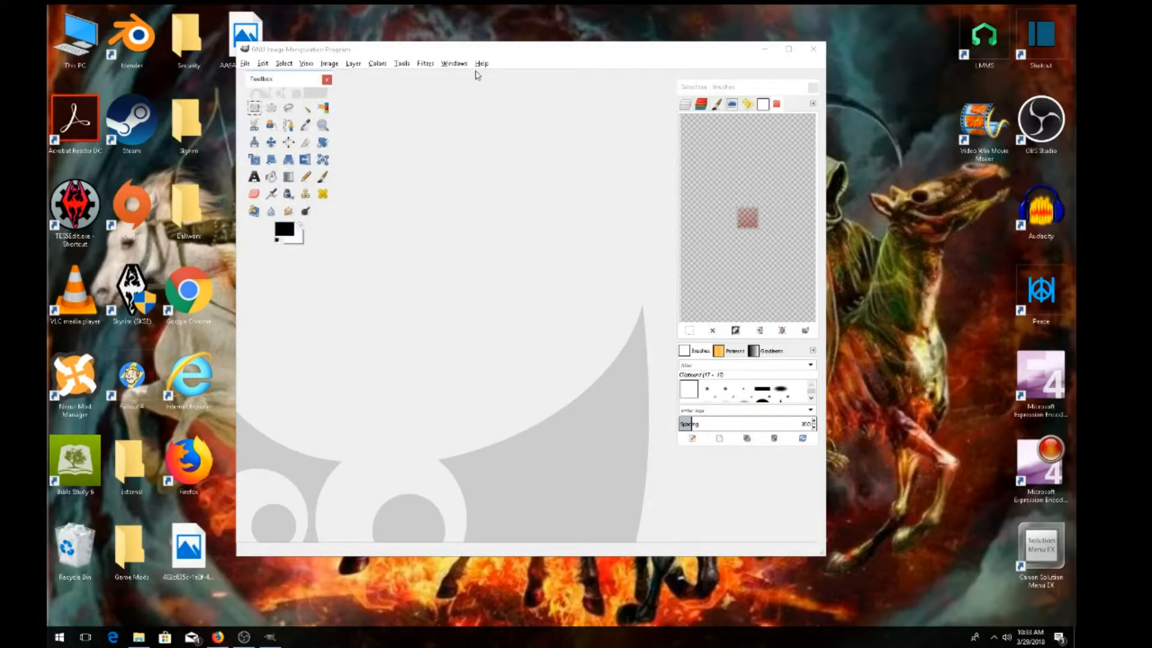
click(454, 63)
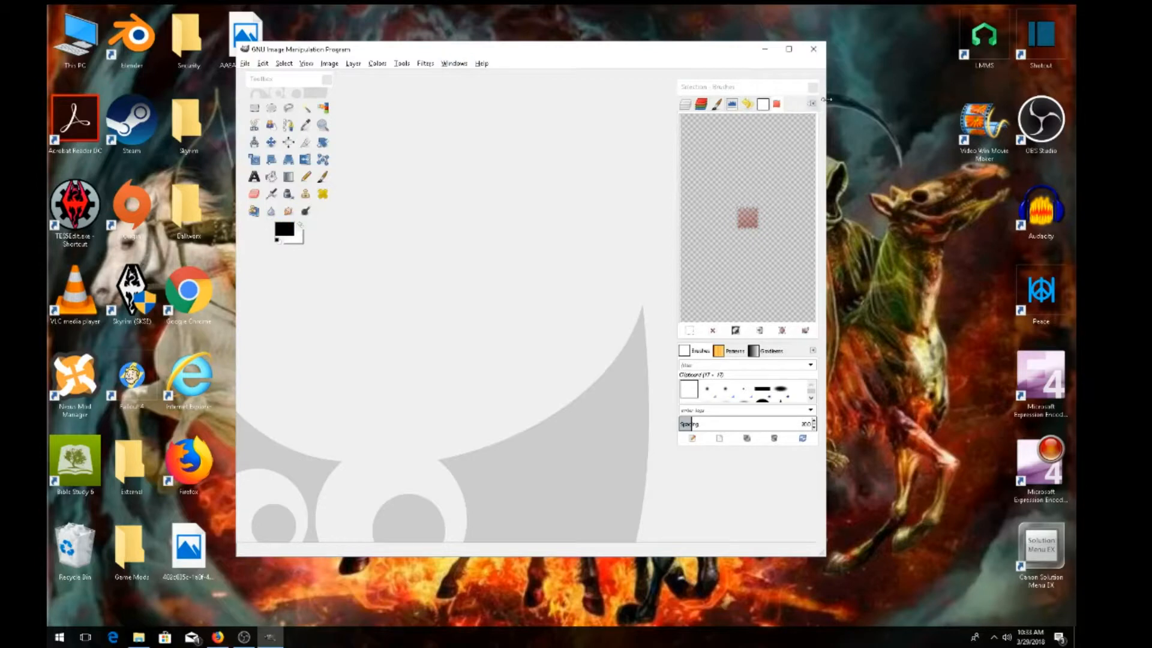
mouse_move(452, 71)
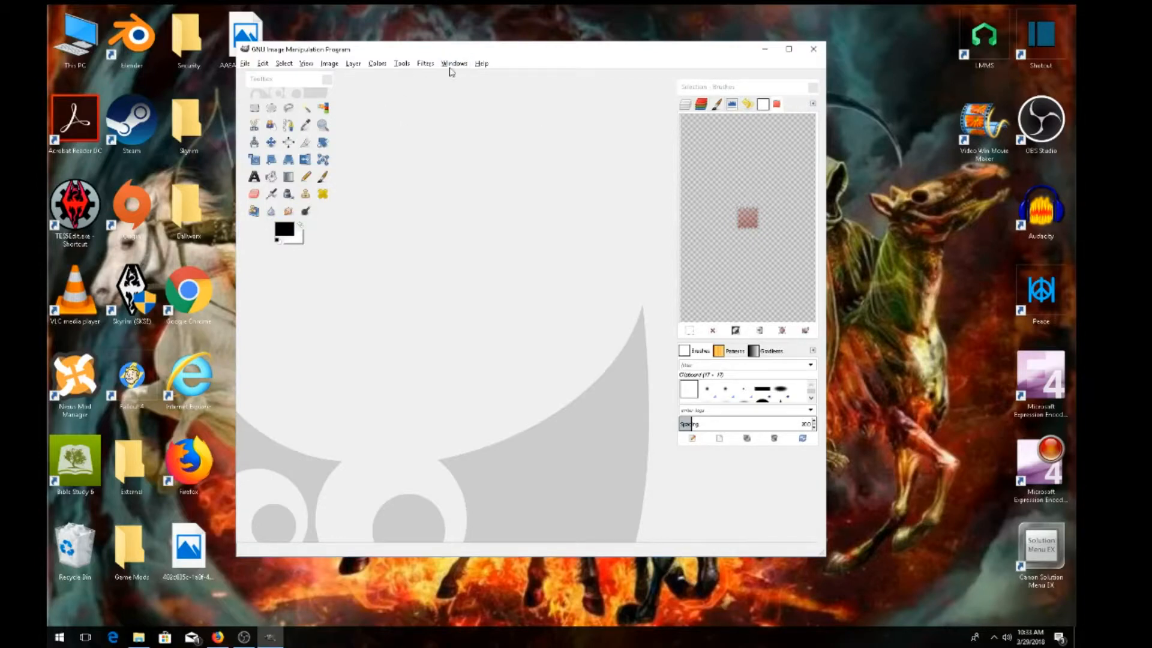
click(455, 63)
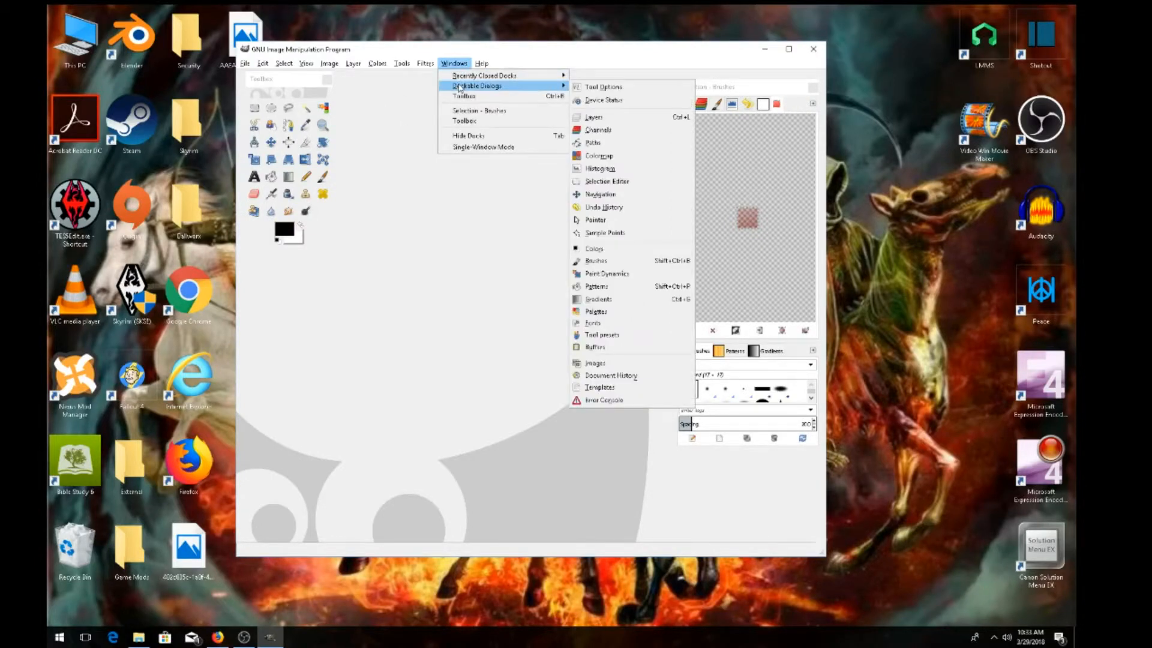
mouse_move(593, 117)
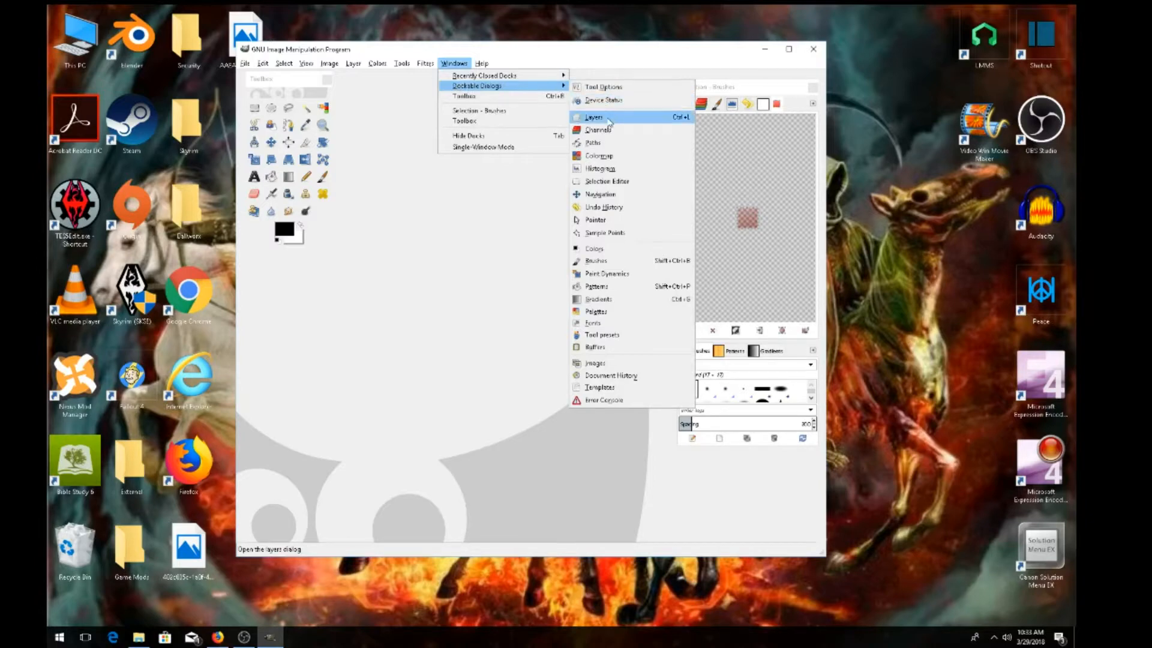
click(599, 193)
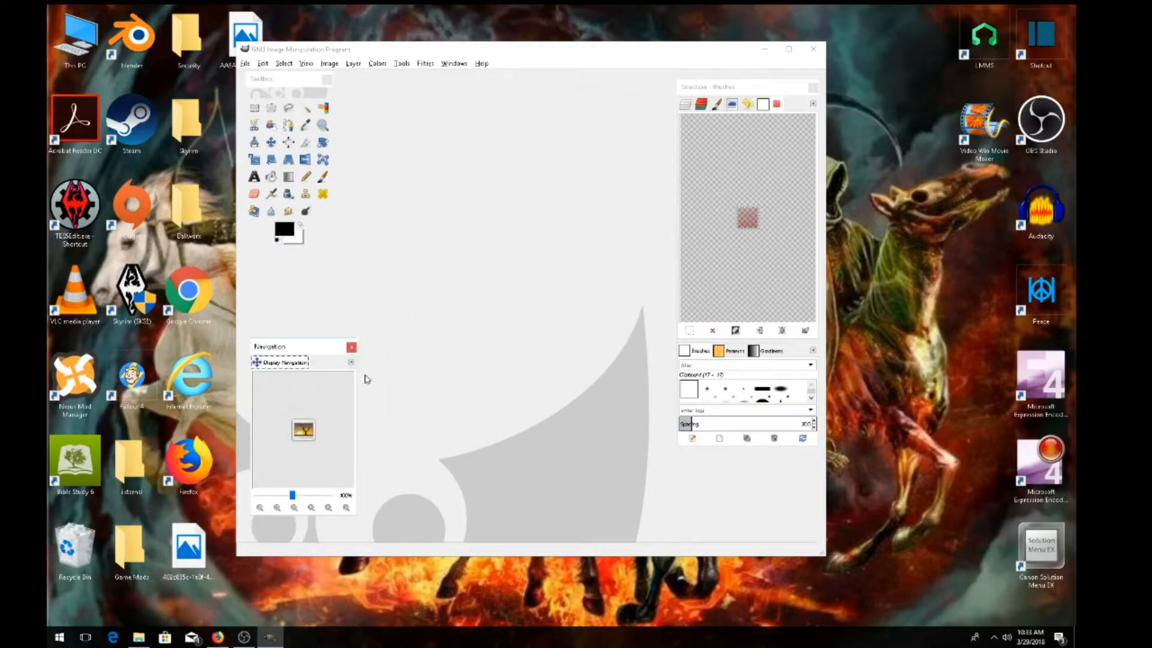
click(351, 362)
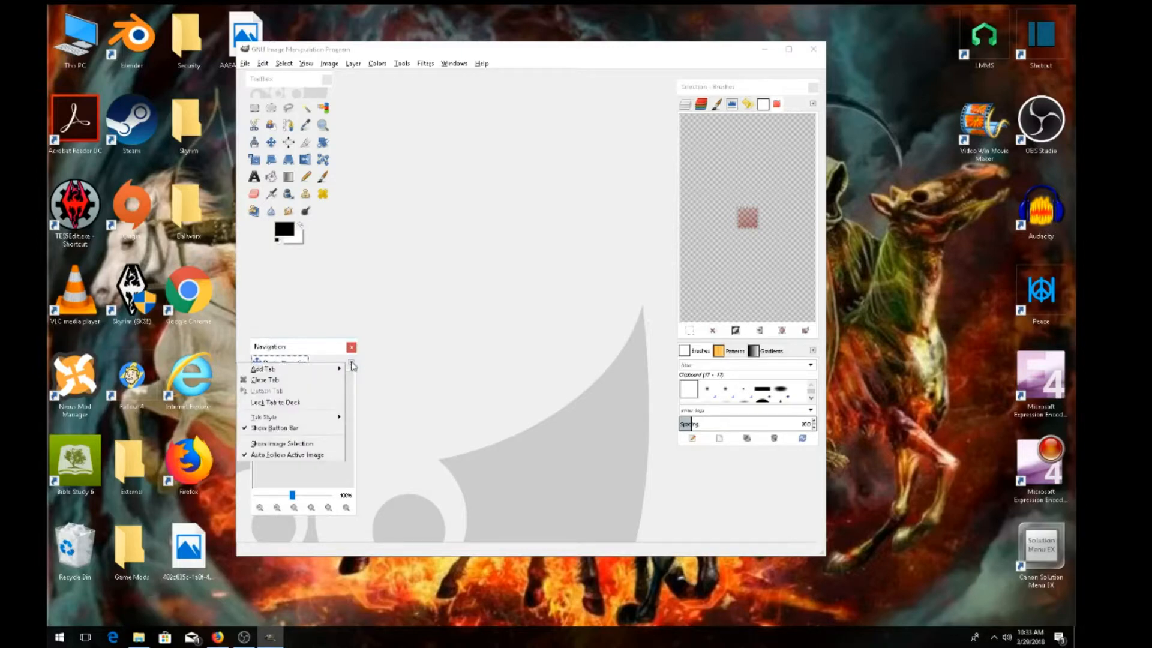
click(266, 369)
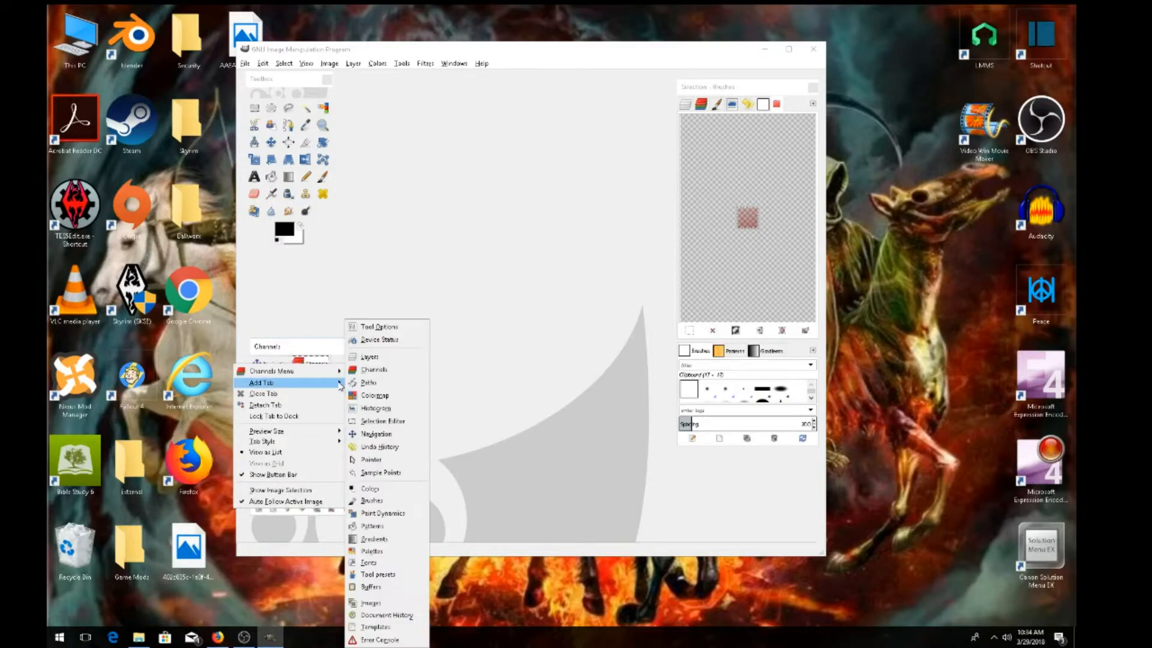
click(377, 408)
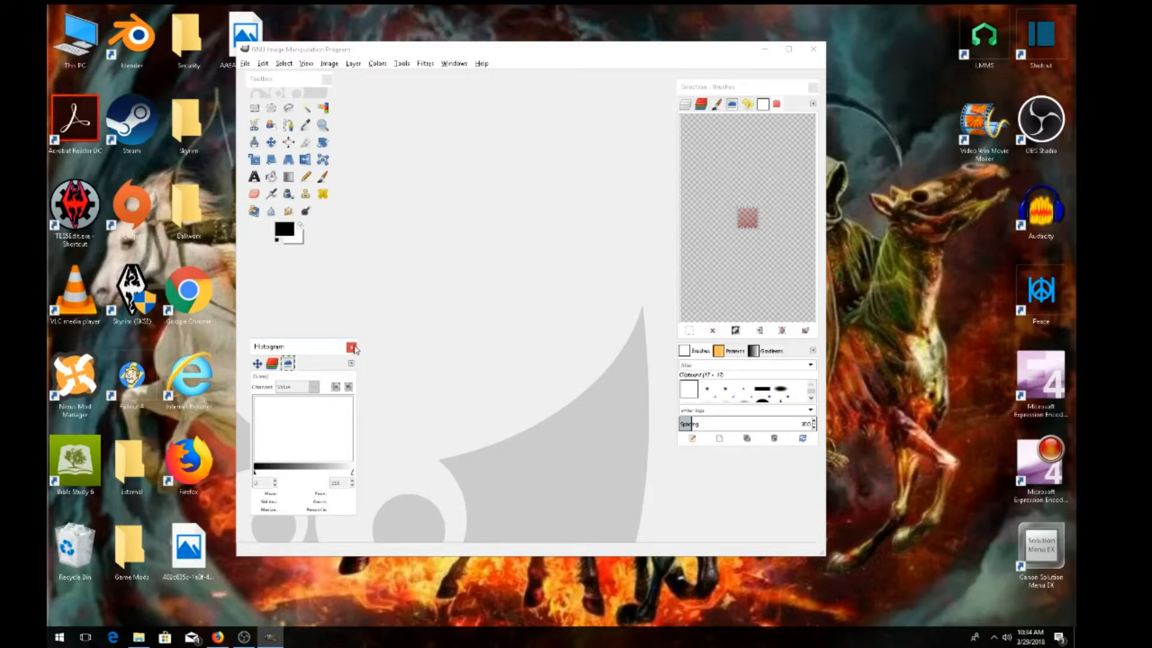
click(353, 347)
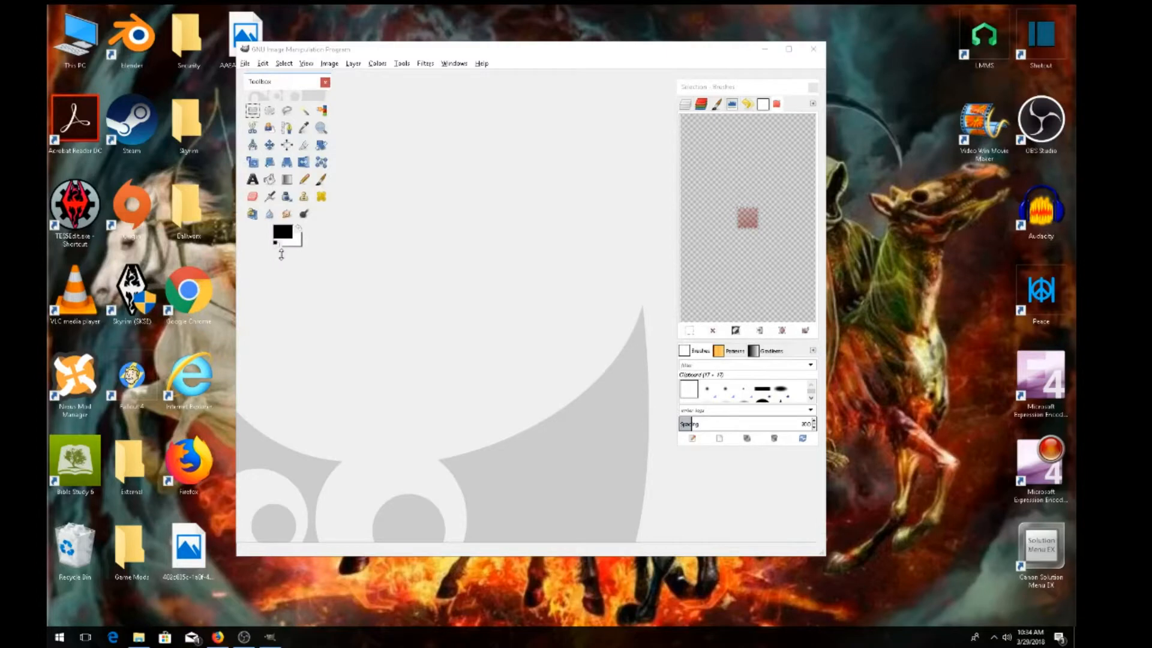
mouse_move(293, 249)
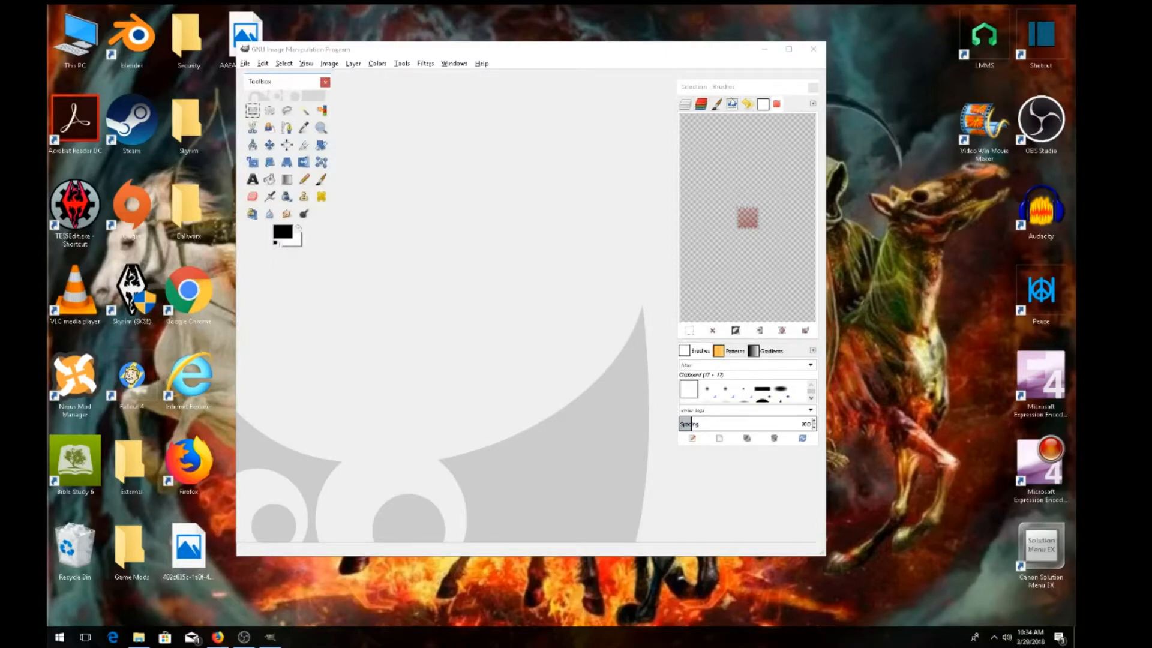
Maximize the main window and drag the toolbox to the top-left corner.
click(788, 49)
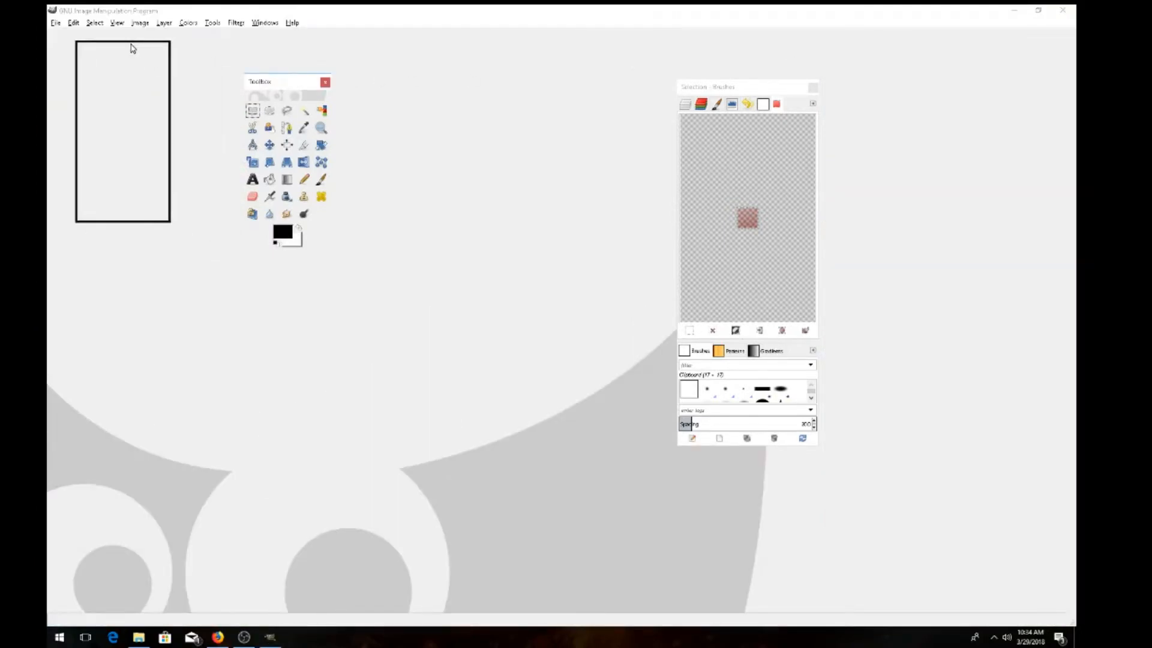
drag(260, 82, 69, 41)
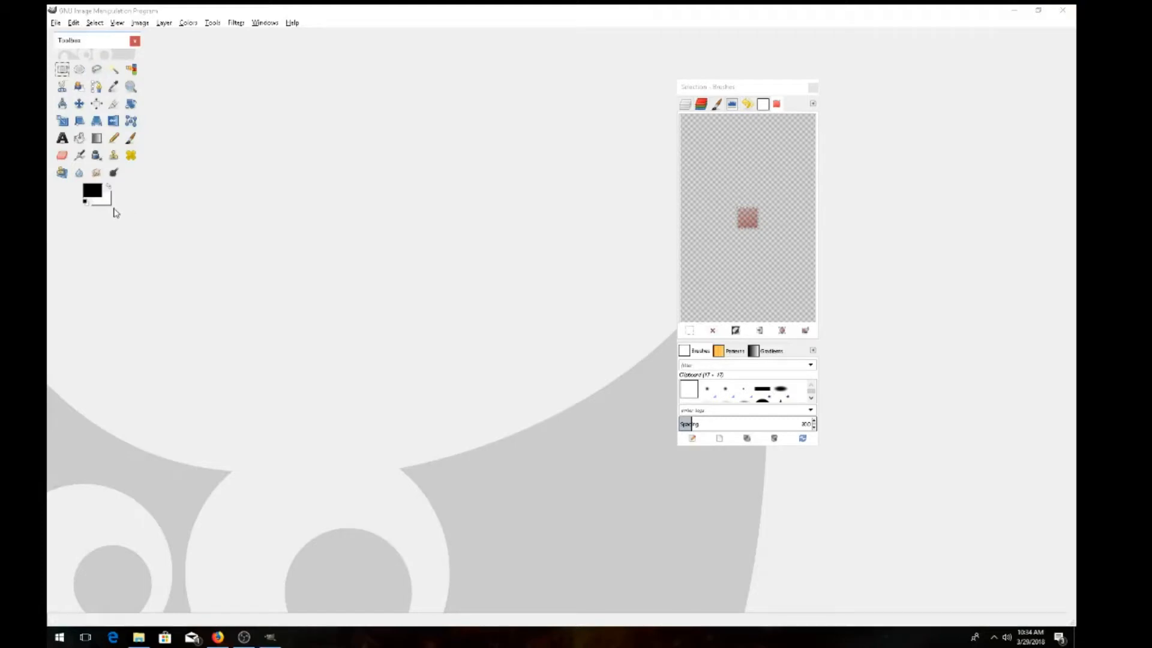
mouse_move(136, 211)
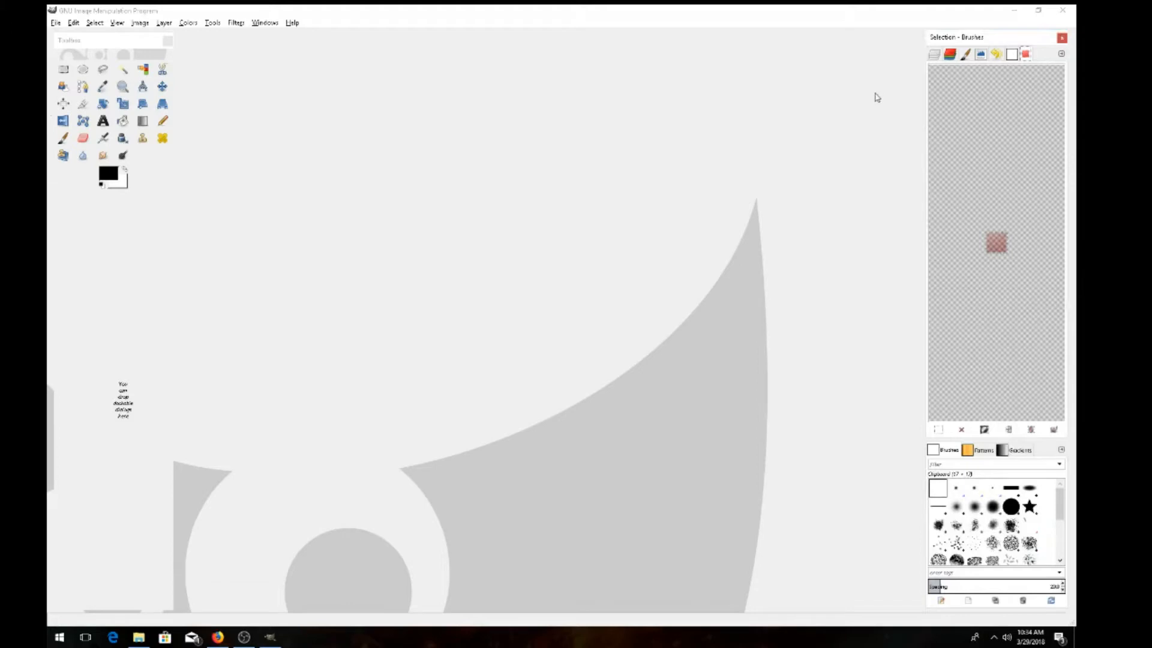
click(110, 40)
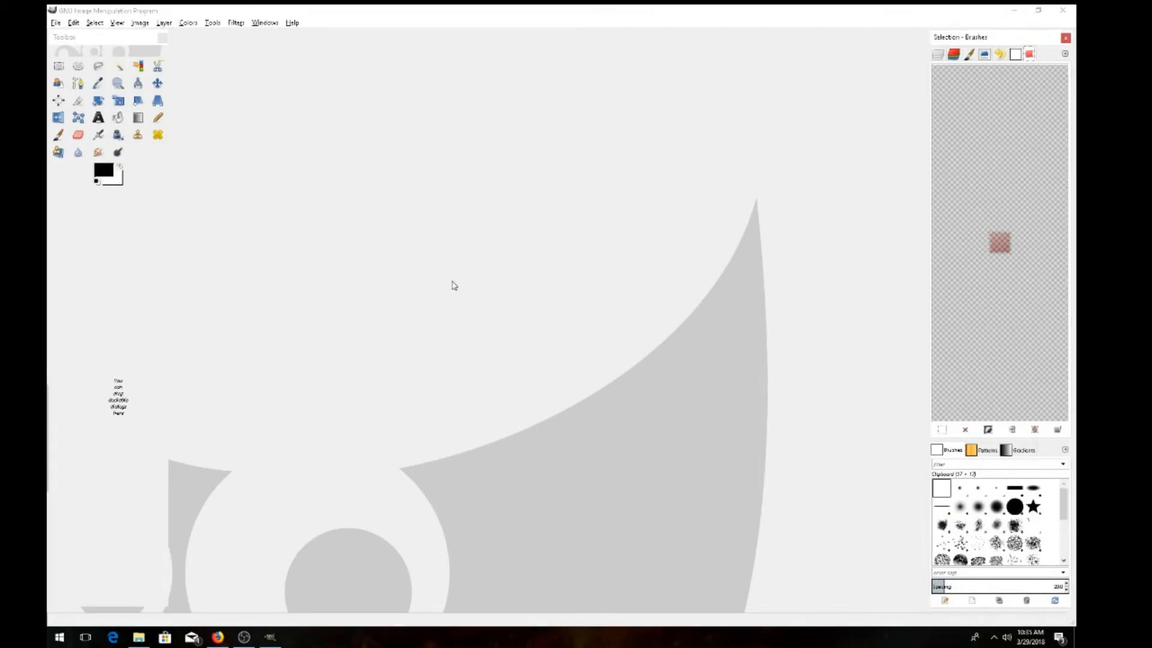
Turn single-window mode on, then switch it back off.
click(265, 23)
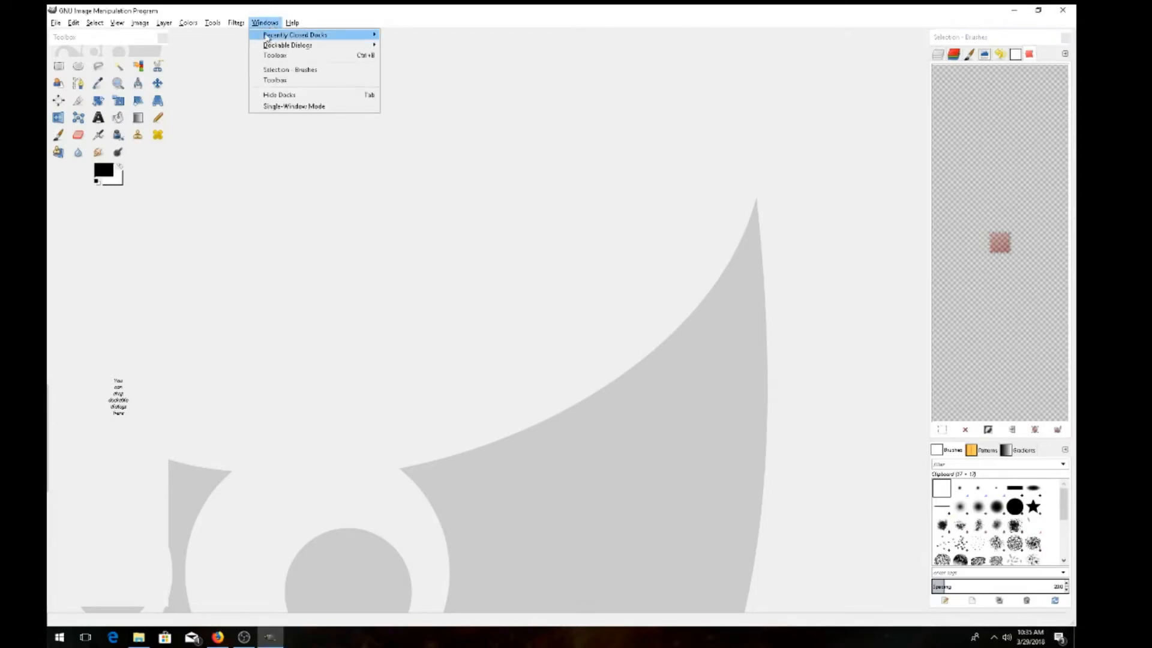
mouse_move(294, 105)
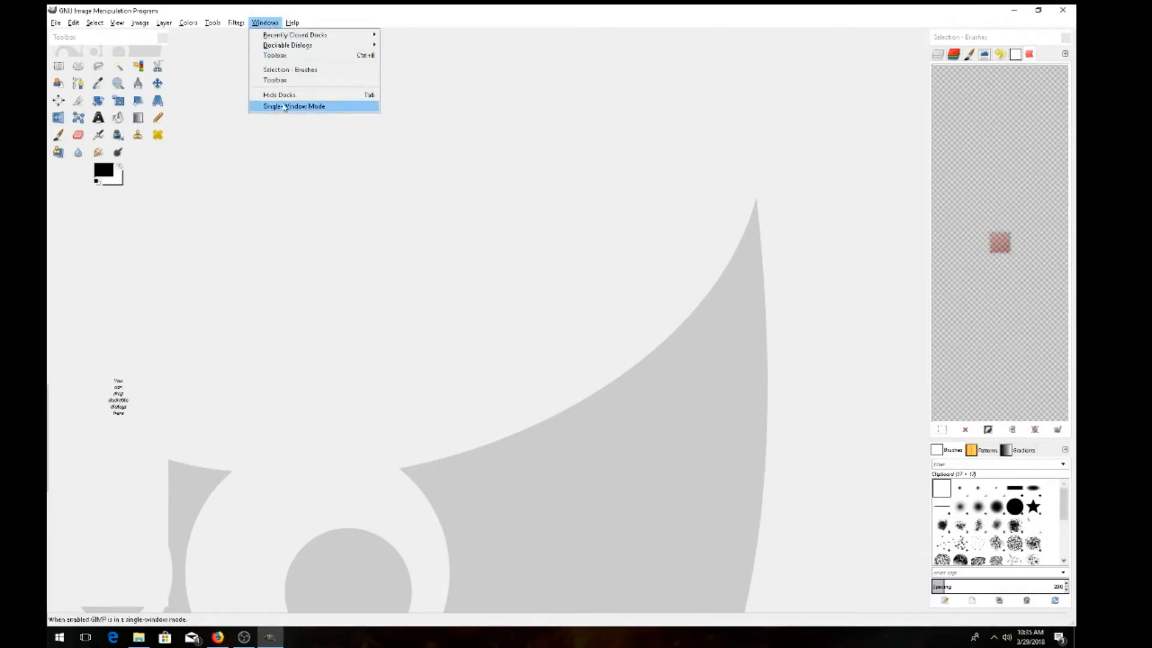
click(294, 105)
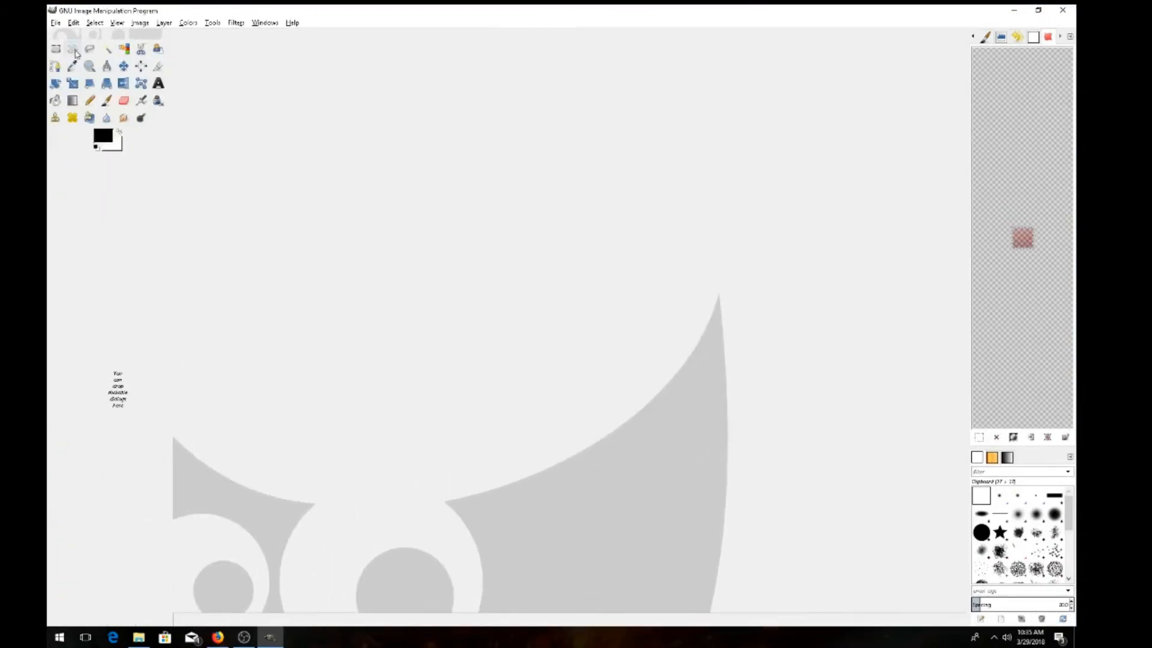
click(265, 23)
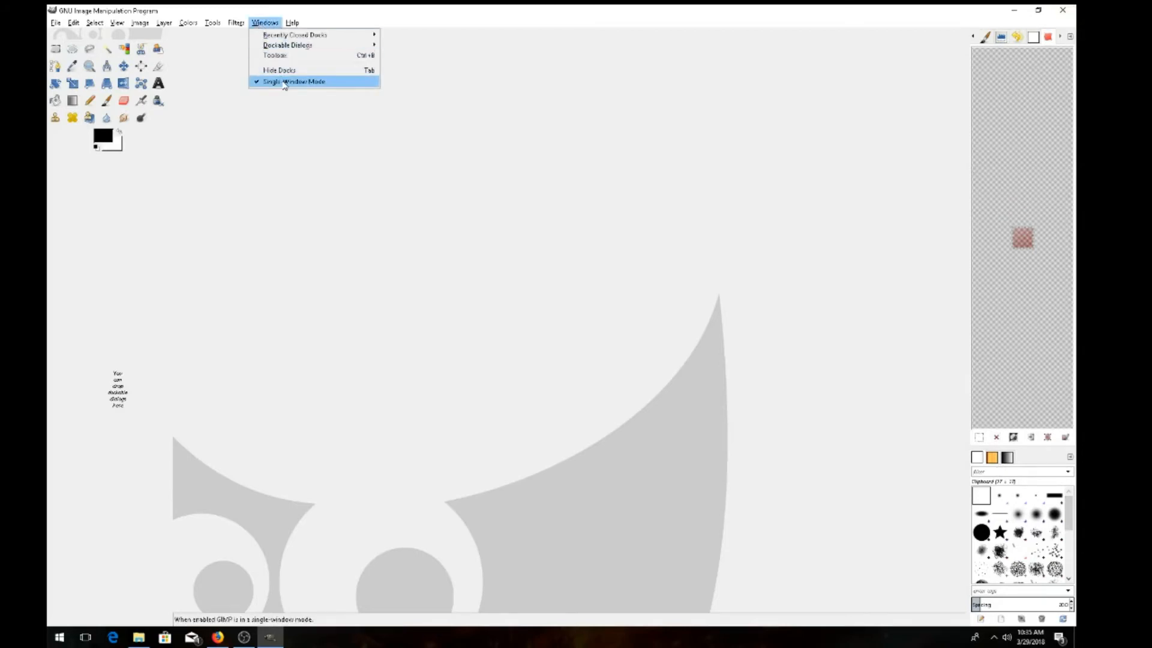
click(294, 81)
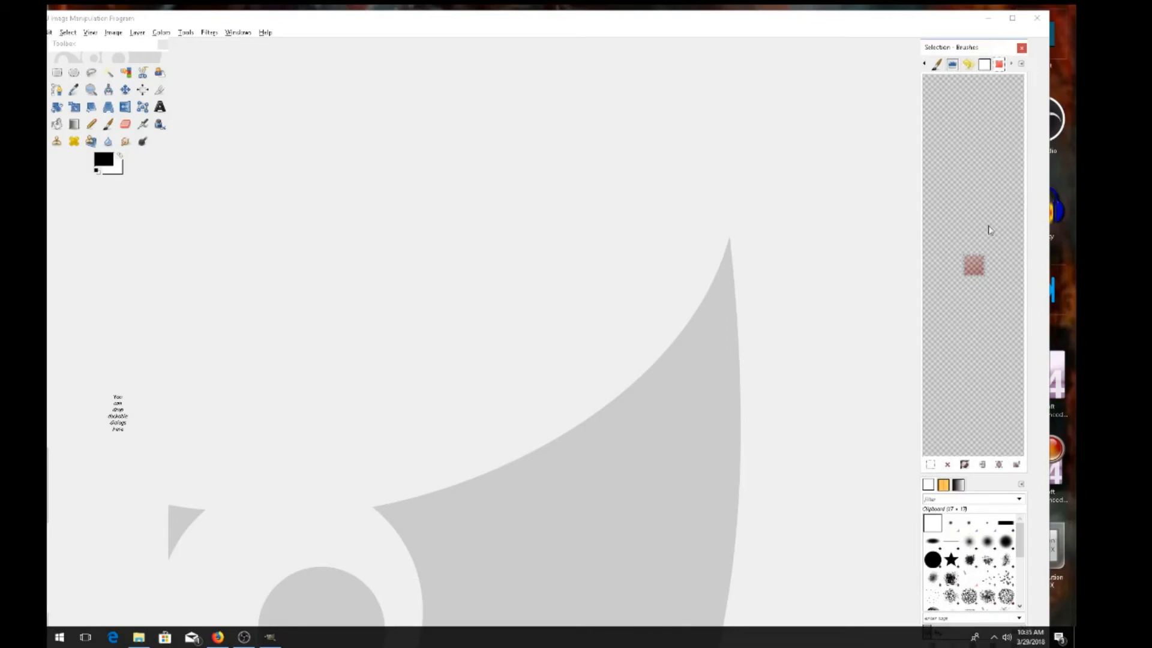
mouse_move(953, 435)
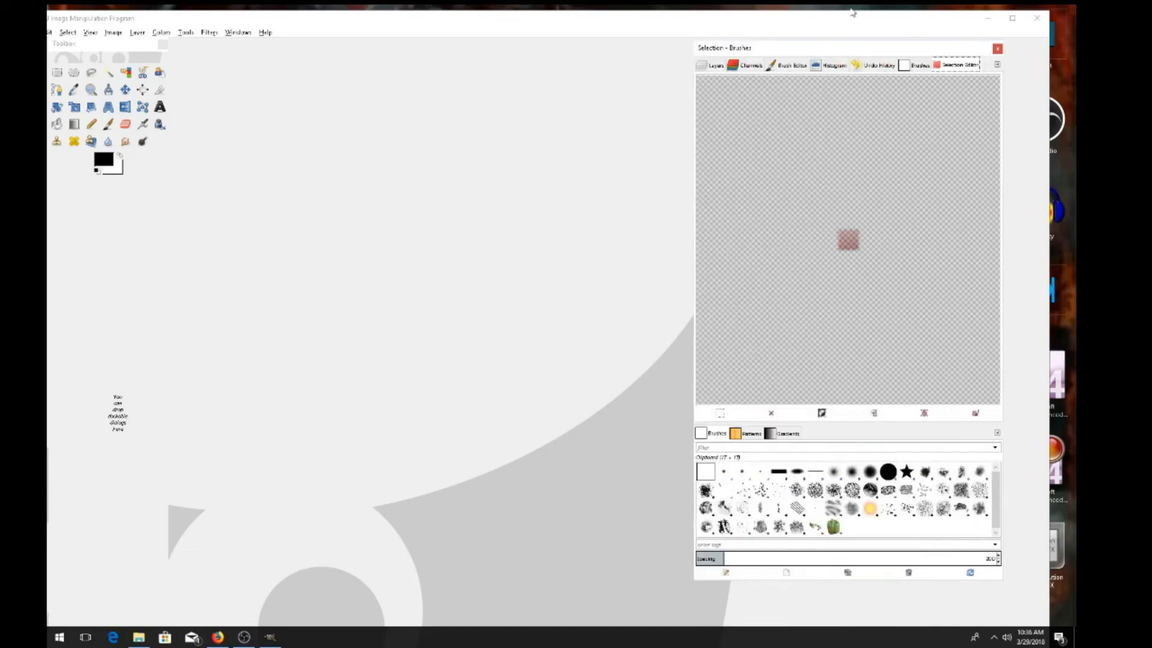
mouse_move(190, 126)
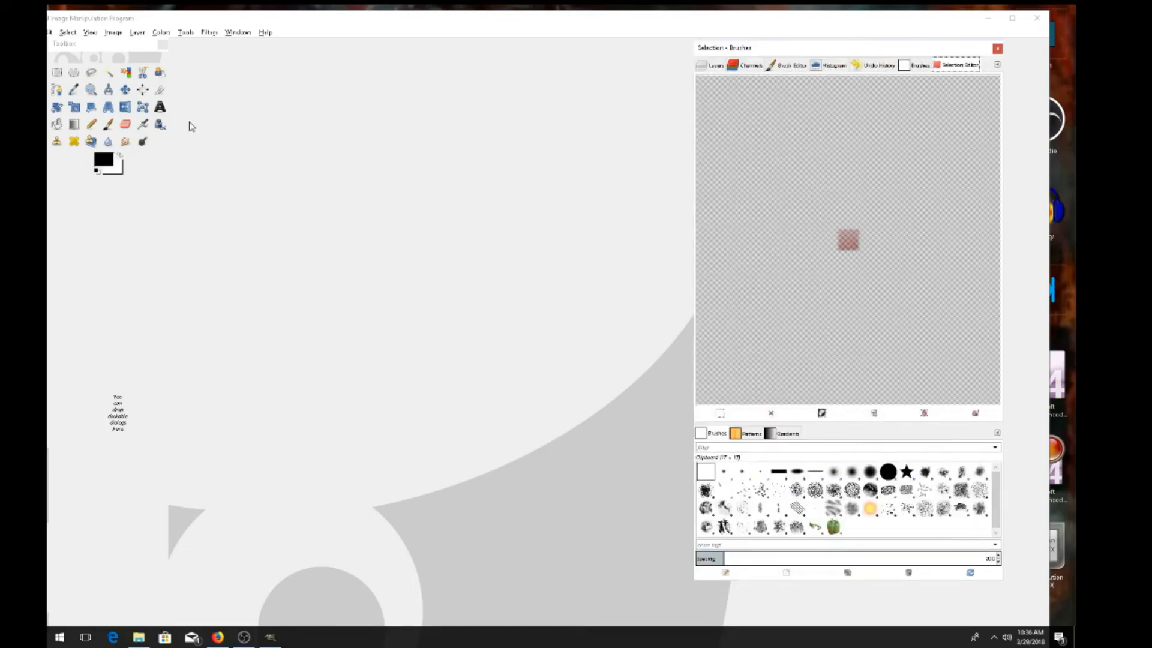
mouse_move(186, 130)
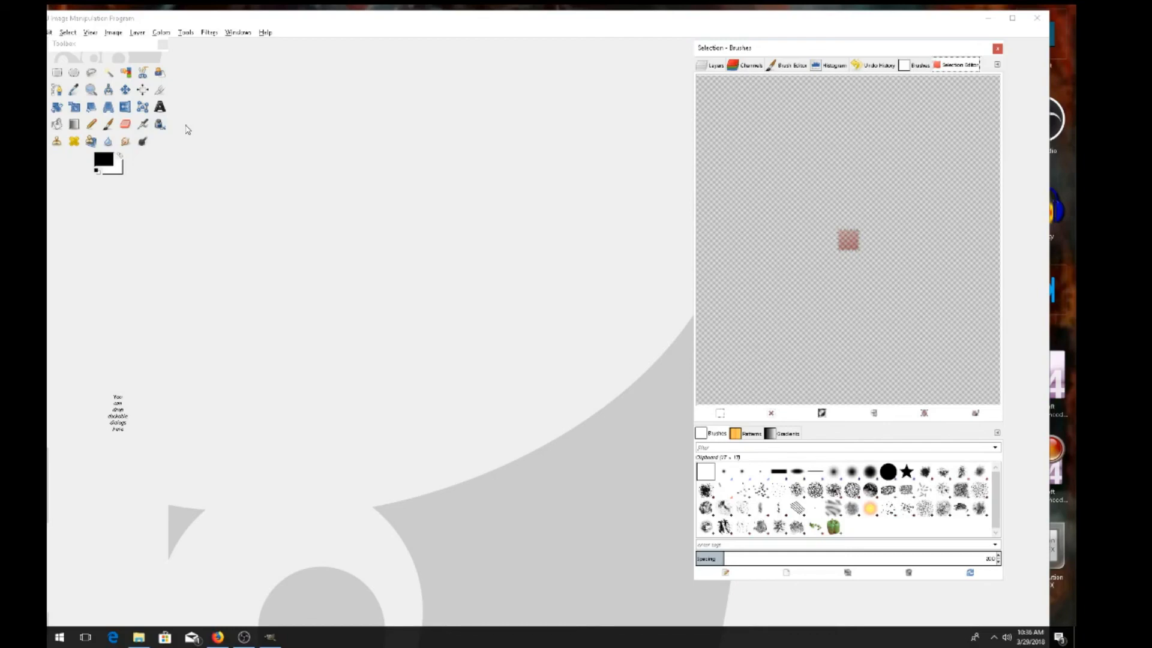
mouse_move(347, 68)
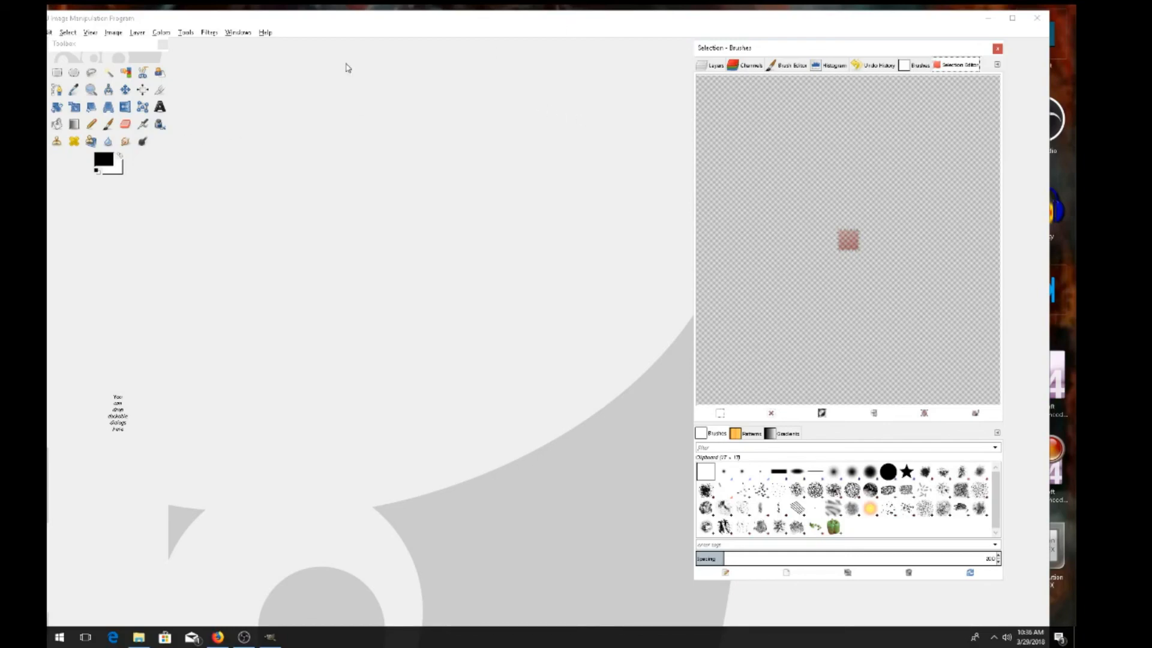
mouse_move(350, 76)
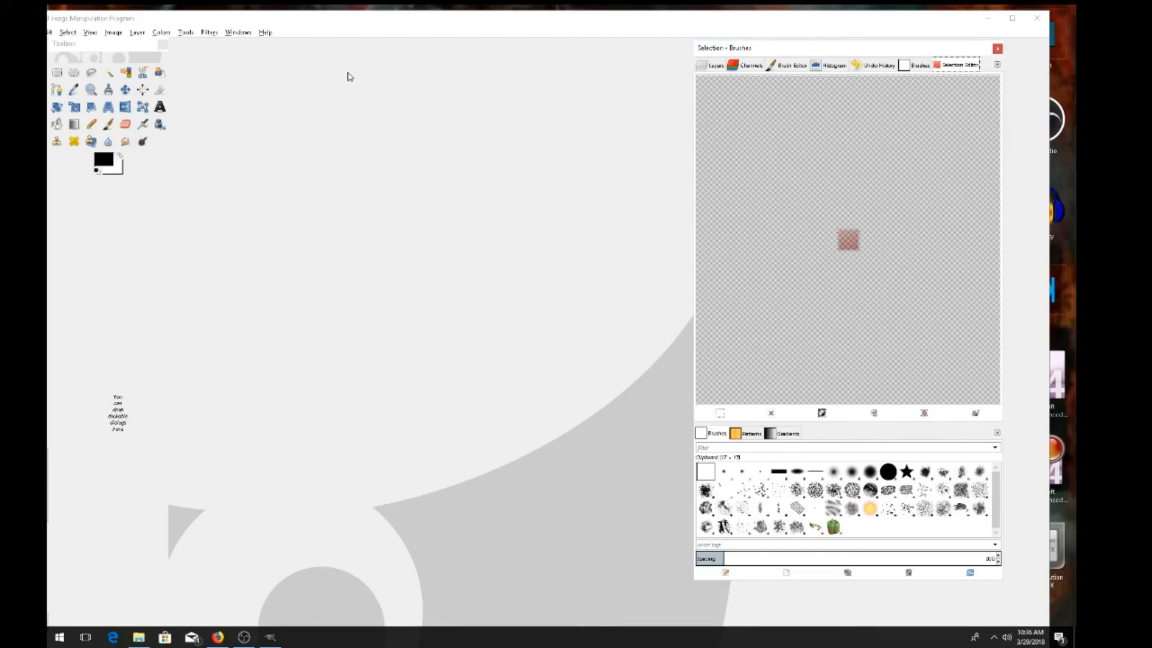